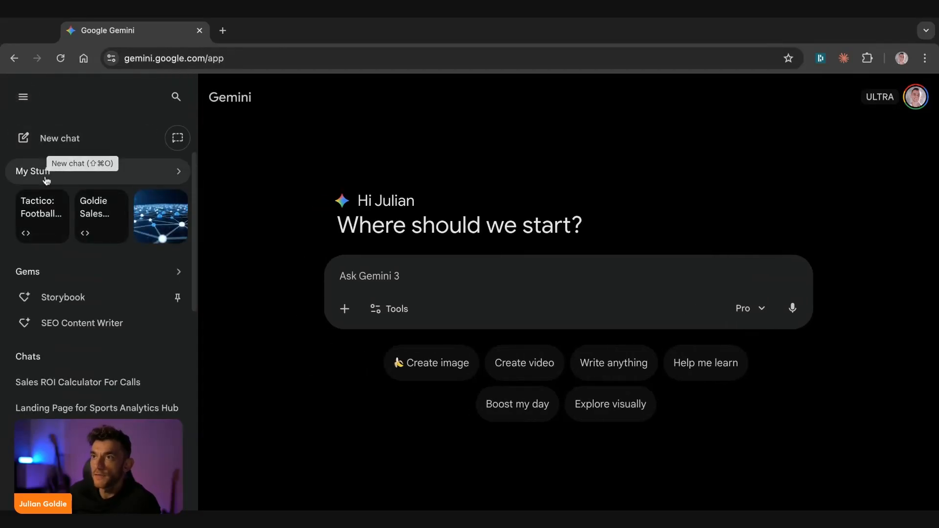
Show the Gems view and highlight the Labs banner text describing AI mini-apps.
click(27, 271)
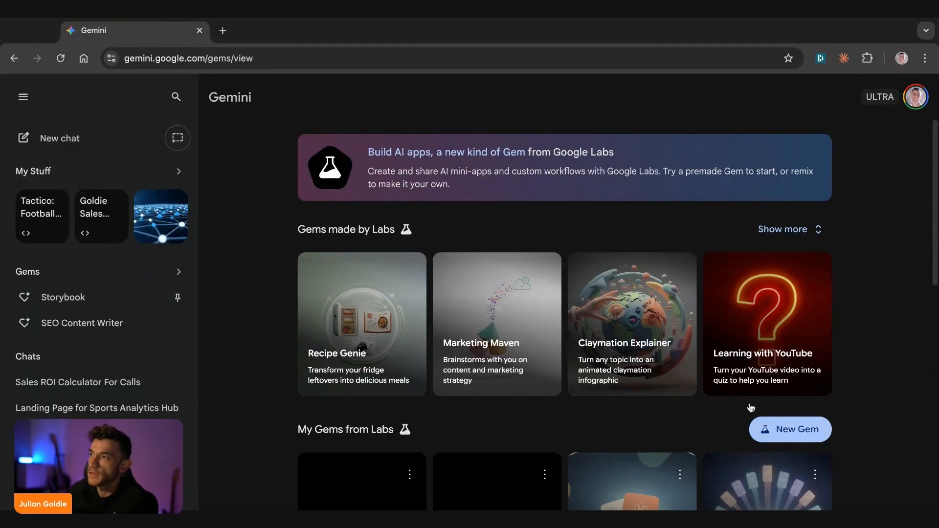
drag(369, 153, 468, 153)
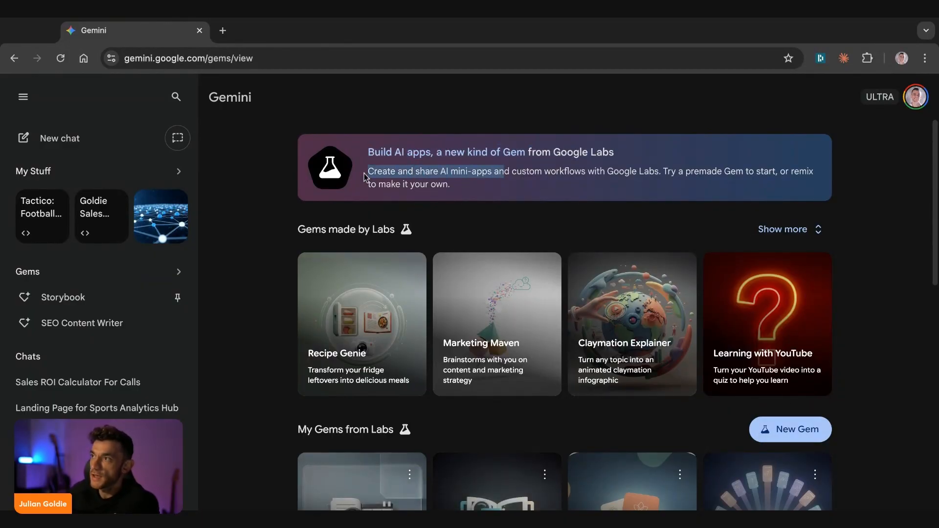
drag(369, 170, 689, 170)
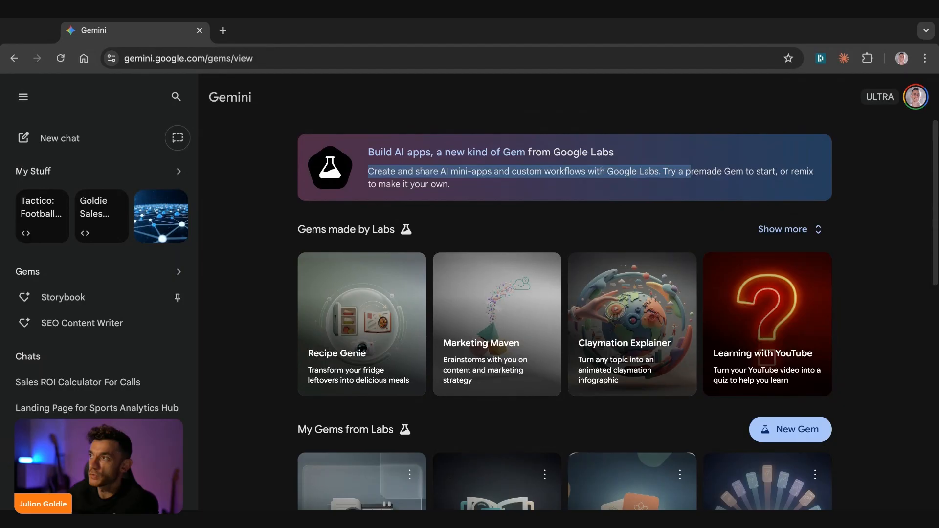
drag(689, 170, 450, 184)
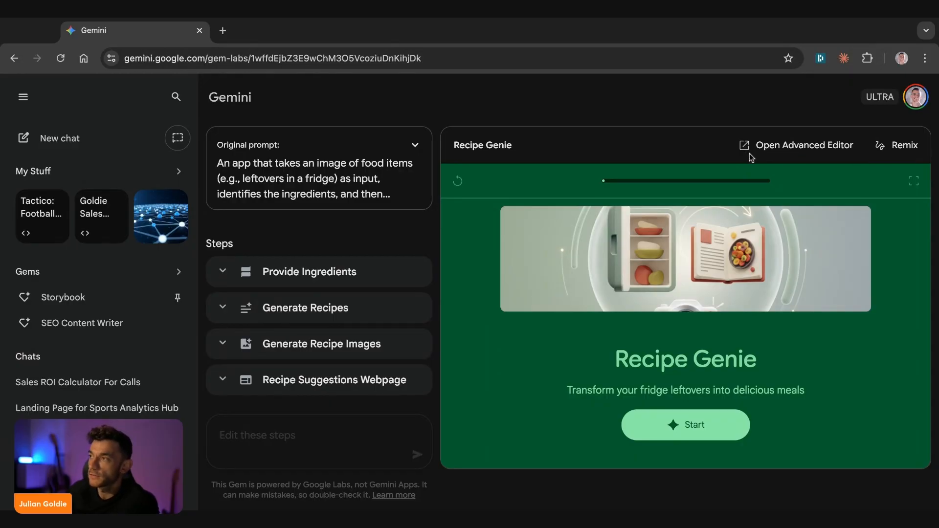
mouse_move(268, 416)
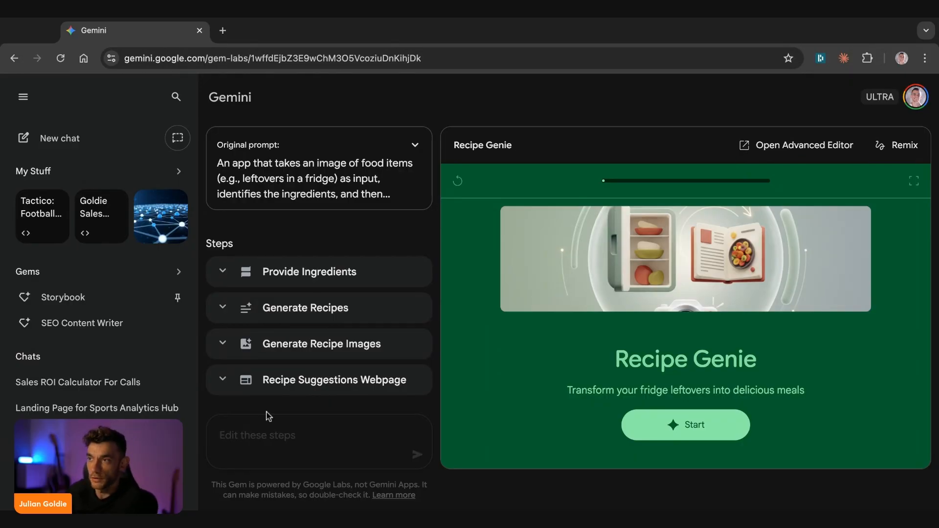
mouse_move(271, 394)
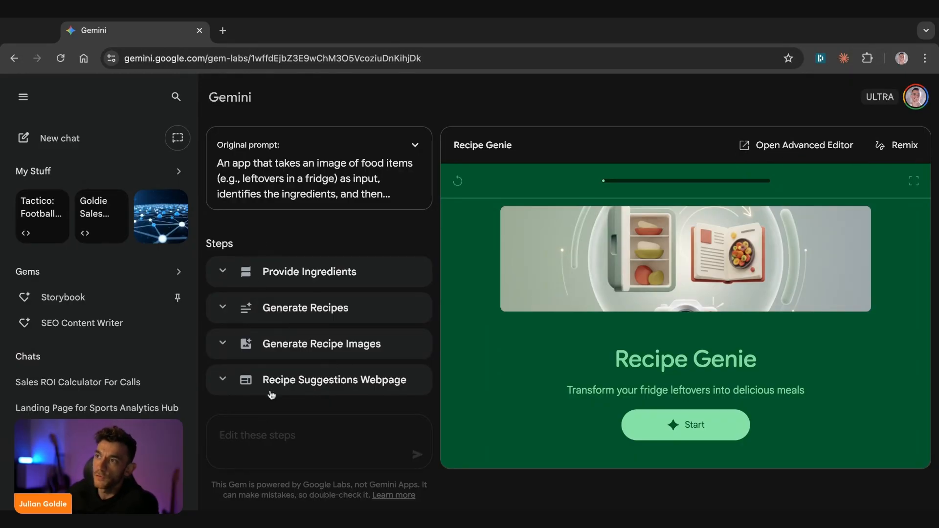
mouse_move(349, 436)
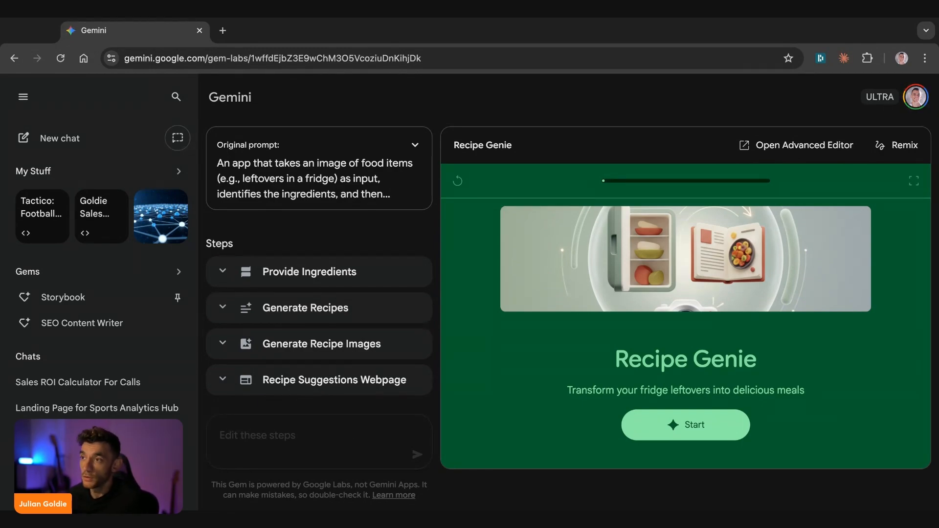
mouse_move(376, 343)
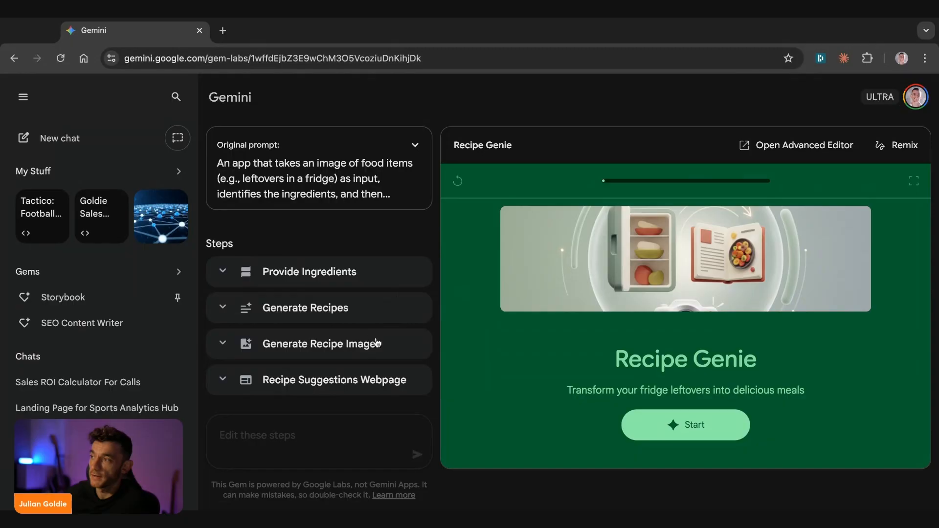
Start Recipe Genie and submit ingredients beginning with tomatoes.
click(685, 424)
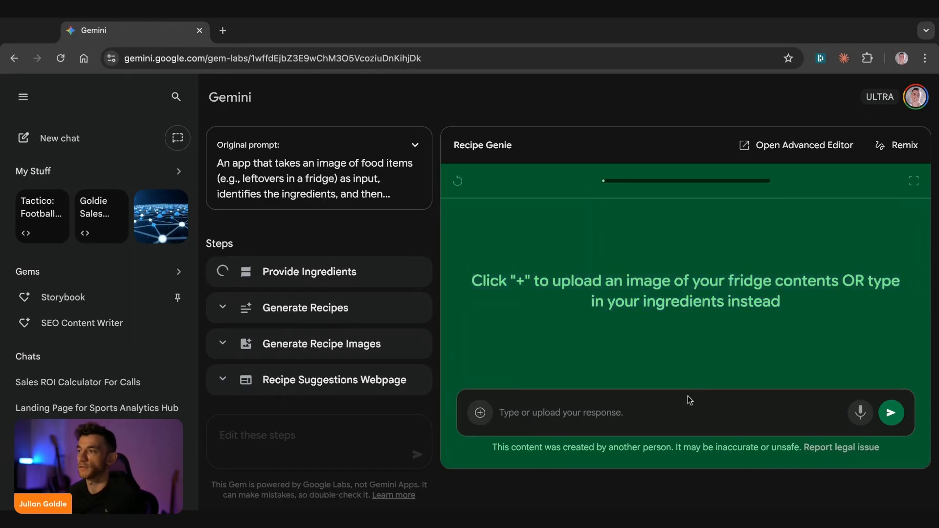
text(tomatoes, mango, coconut, otat)
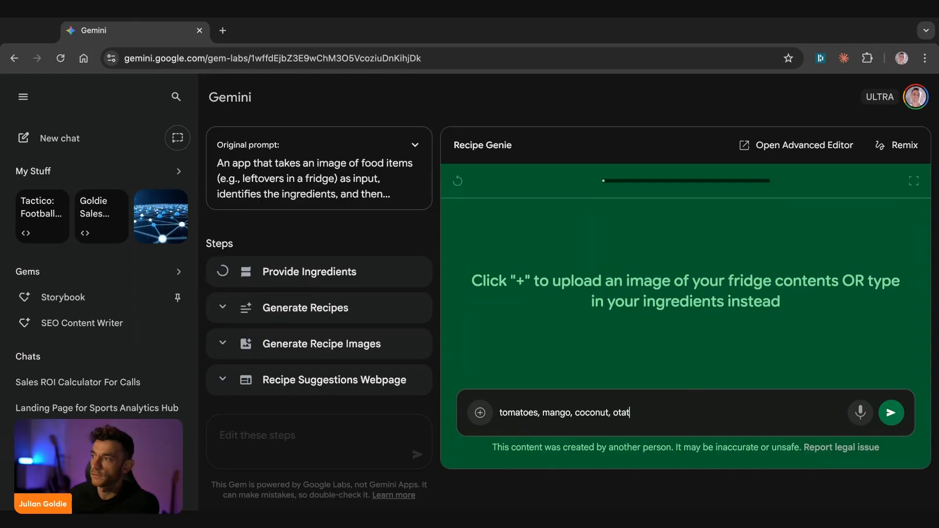
click(890, 412)
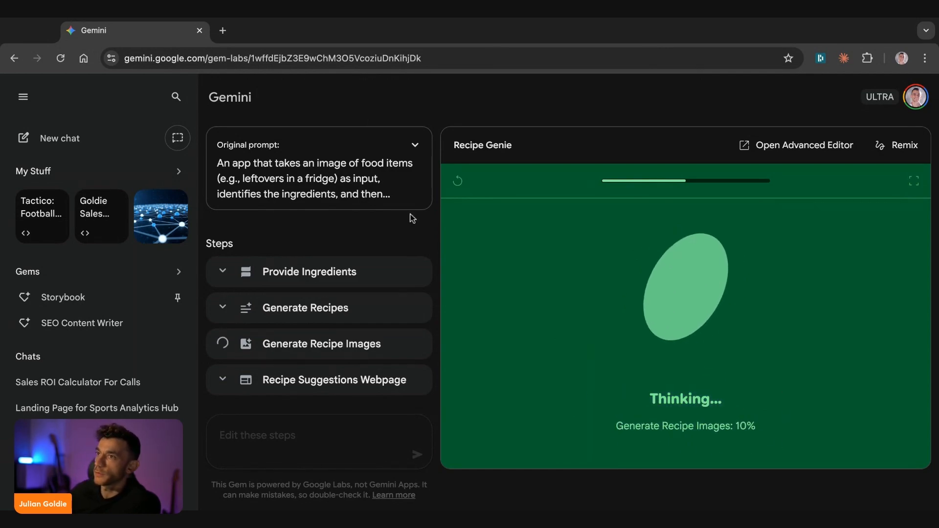
mouse_move(119, 271)
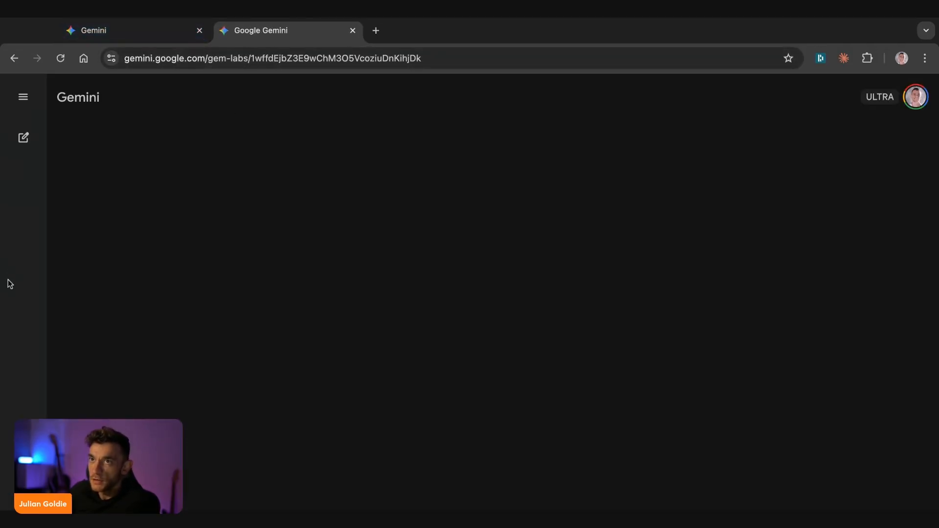
Reach Marketing Maven among the Labs gems and dismiss the advanced editor tip.
click(22, 97)
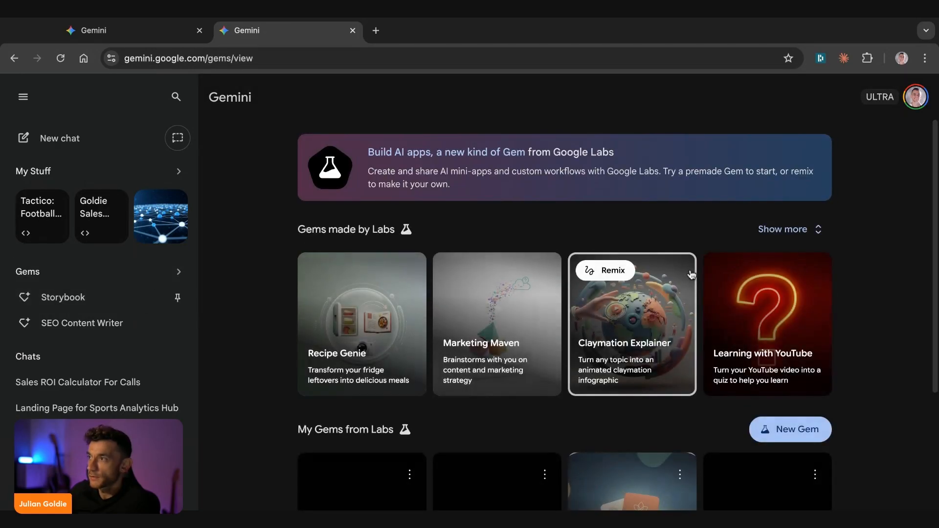
scroll(down, 3)
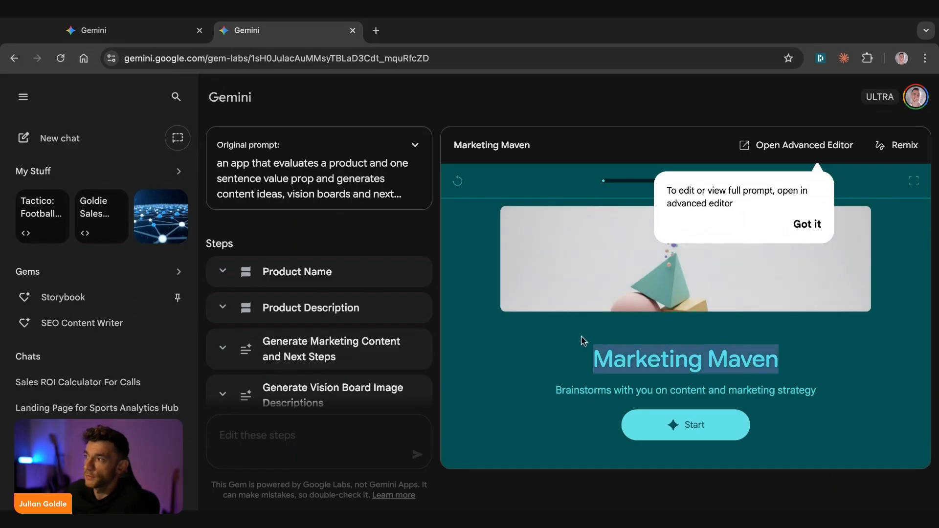
click(807, 224)
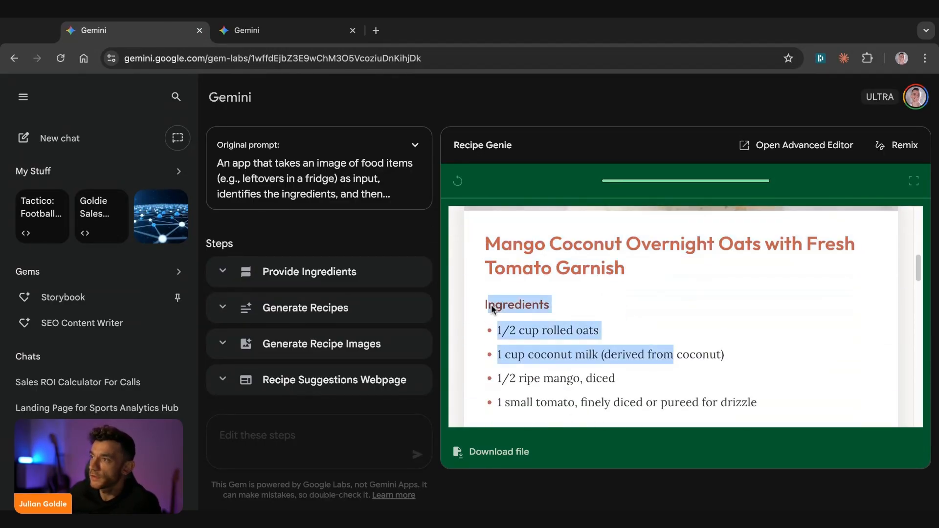
scroll(down, 3)
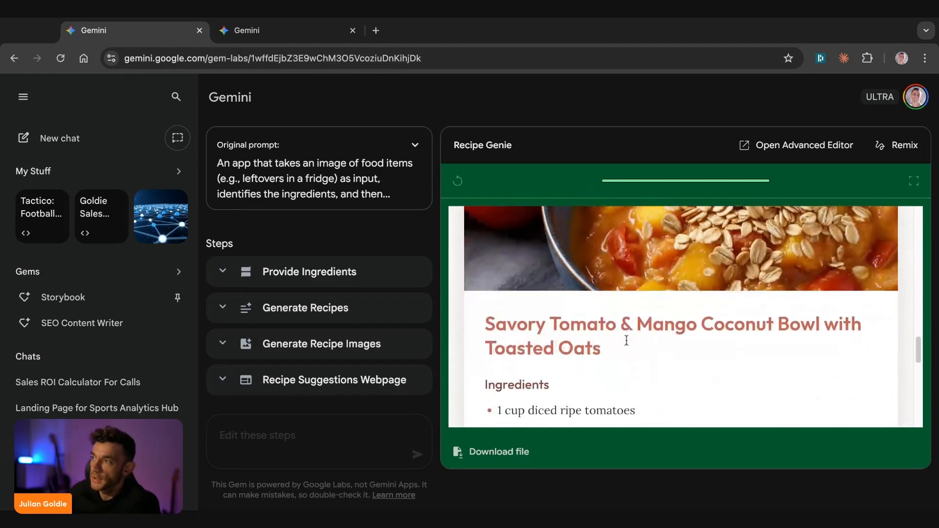
scroll(down, 3)
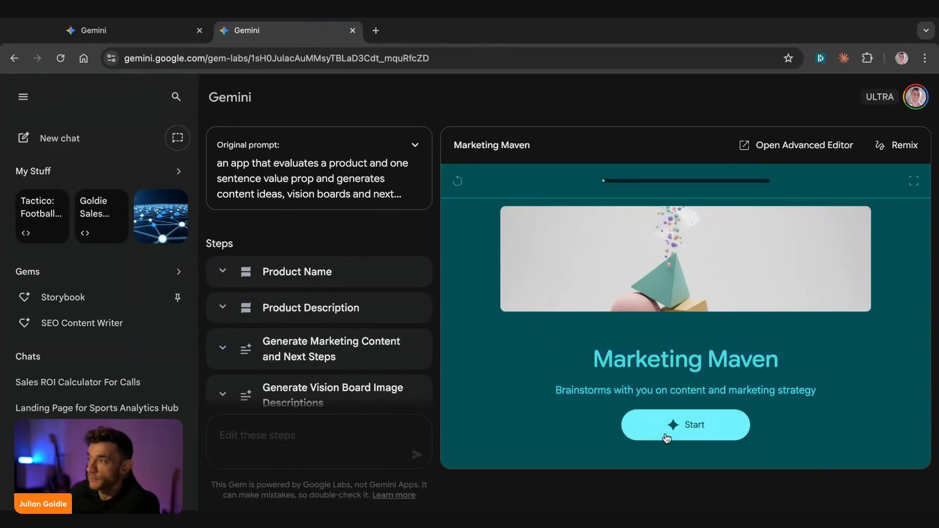
Start Marketing Maven, submit product name 'AI Profit', then a one-sentence description of what it helps people do.
click(685, 424)
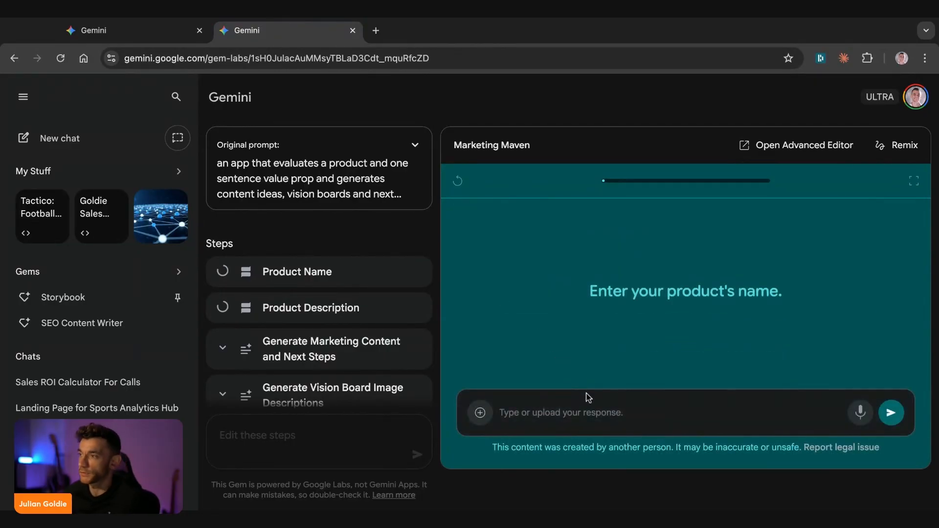
text(AI Profit)
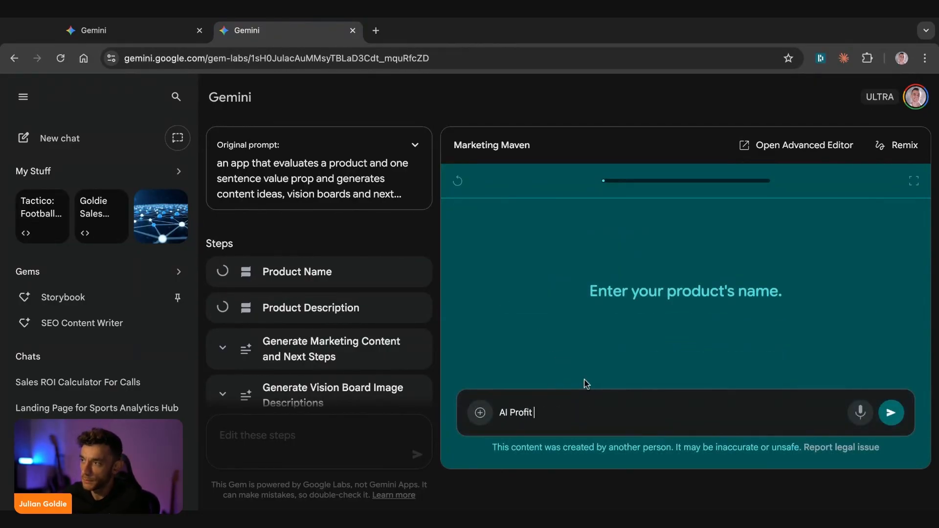
click(890, 412)
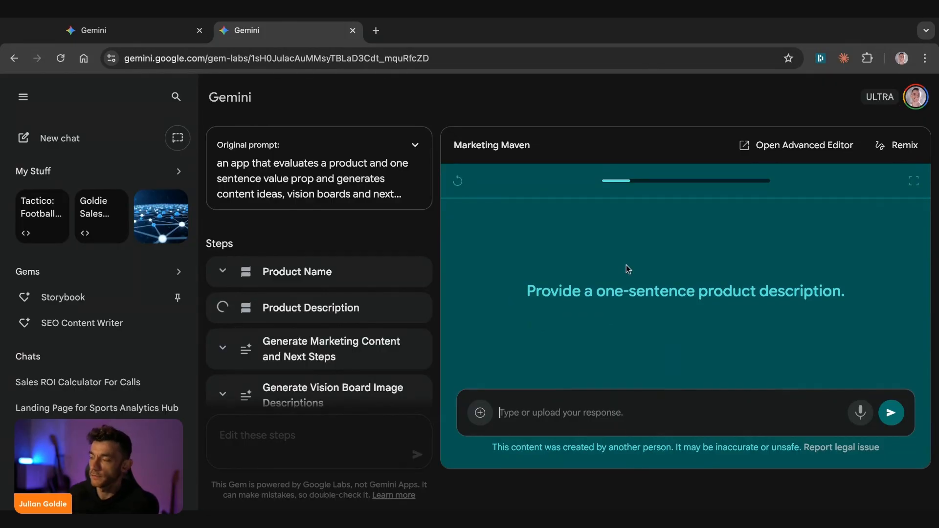
text(helps people auo)
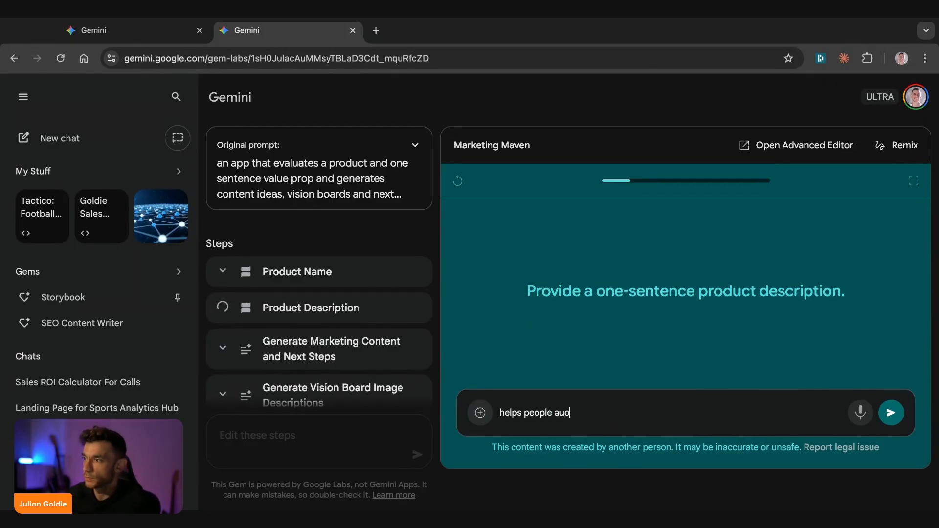
click(890, 412)
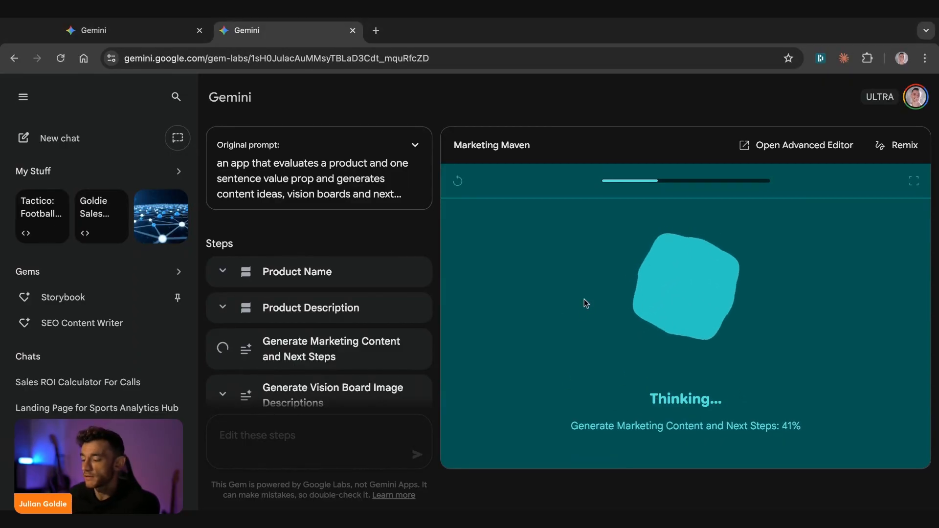
In a new Gemini tab, send a prompt for Google Opal workflow ideas based on what it knows about me.
click(527, 31)
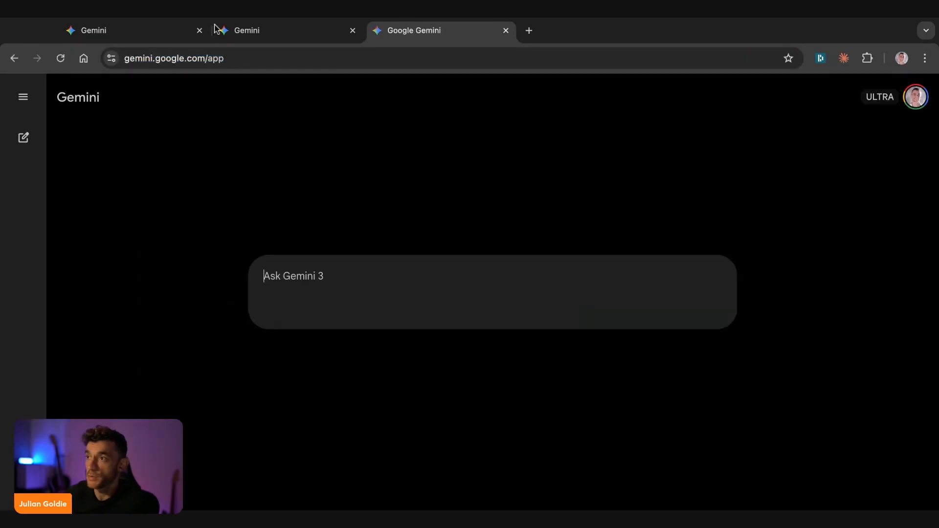
text(based on what you know about me, give me some)
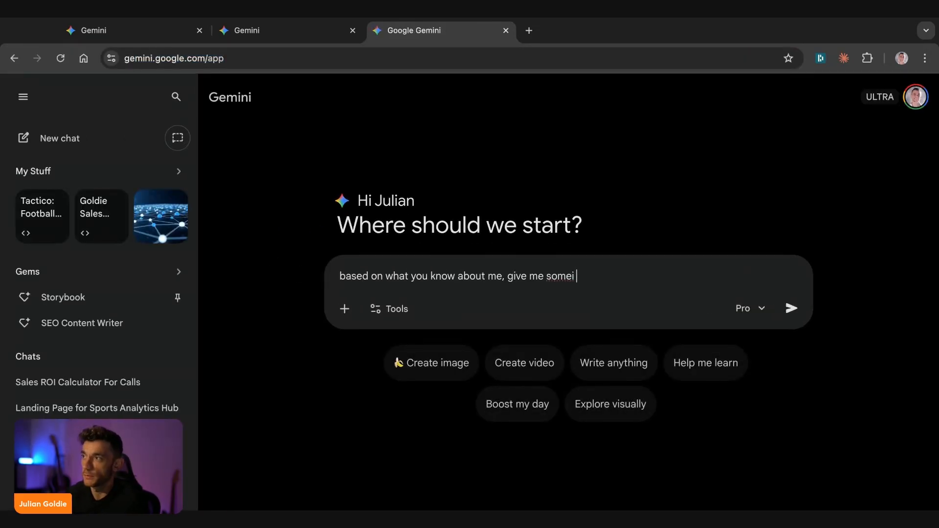
text(ideas for)
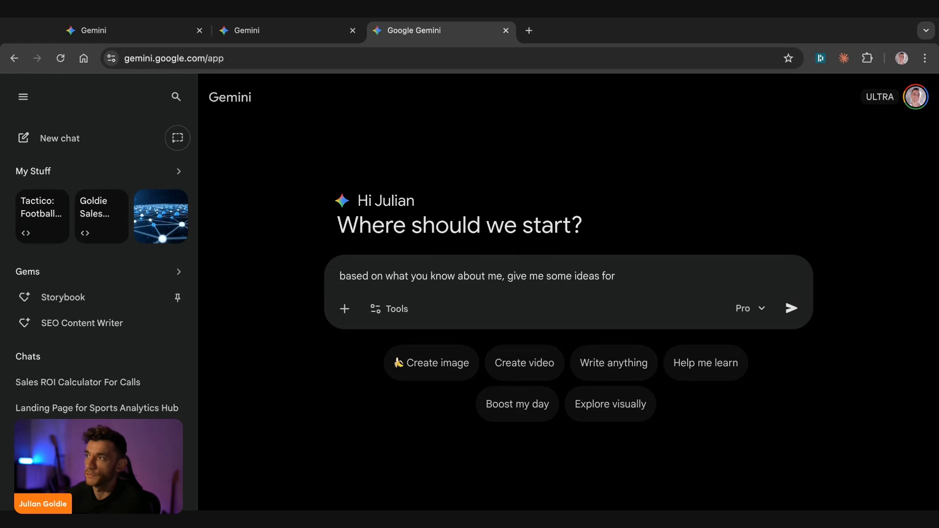
text(google opal workflows)
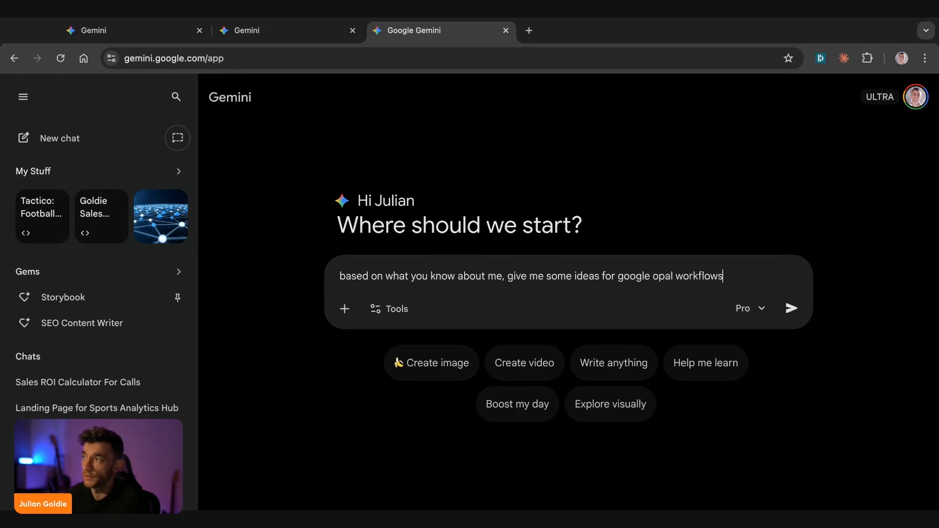
click(790, 308)
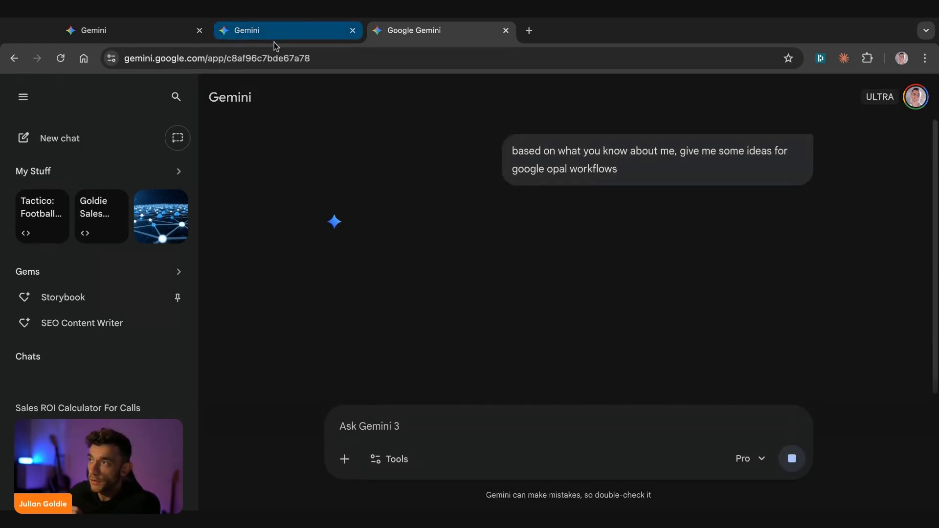
click(281, 30)
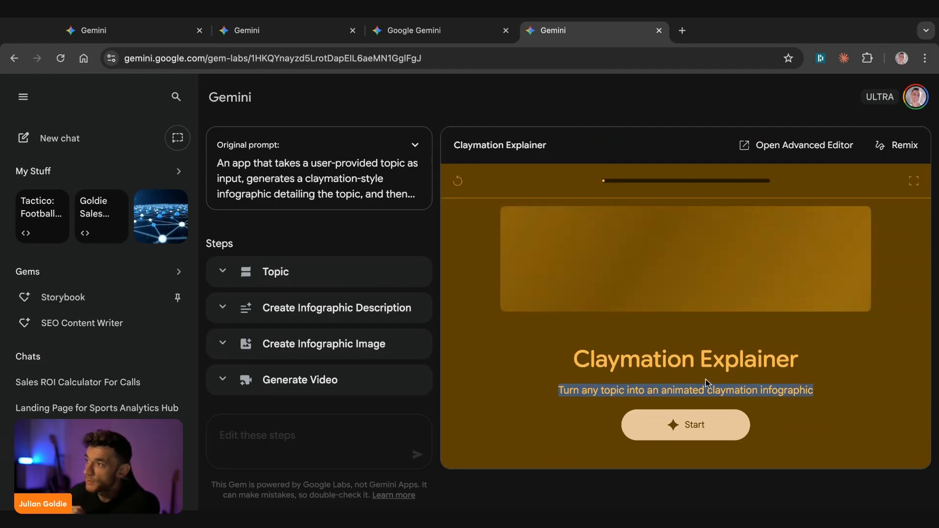
Start Claymation Explainer with topic 'AI' and highlight its original prompt while it runs.
click(685, 425)
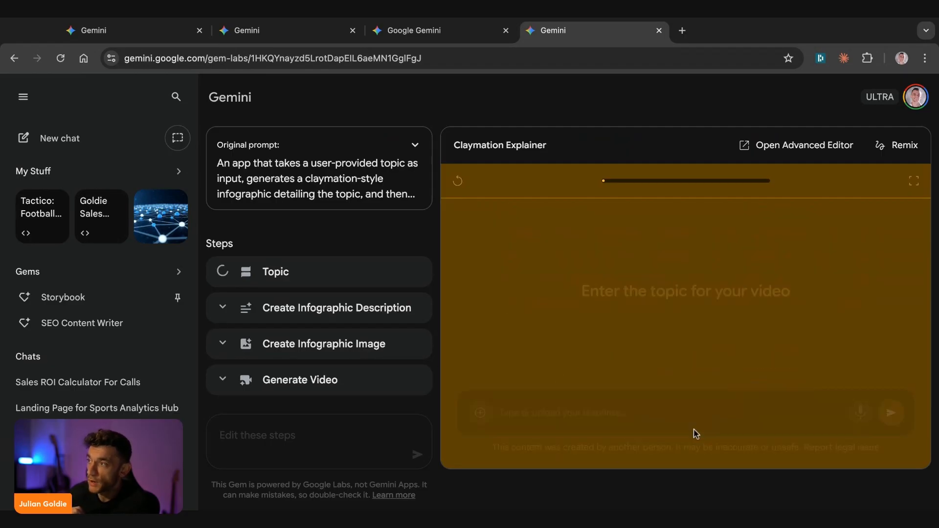
text(AI)
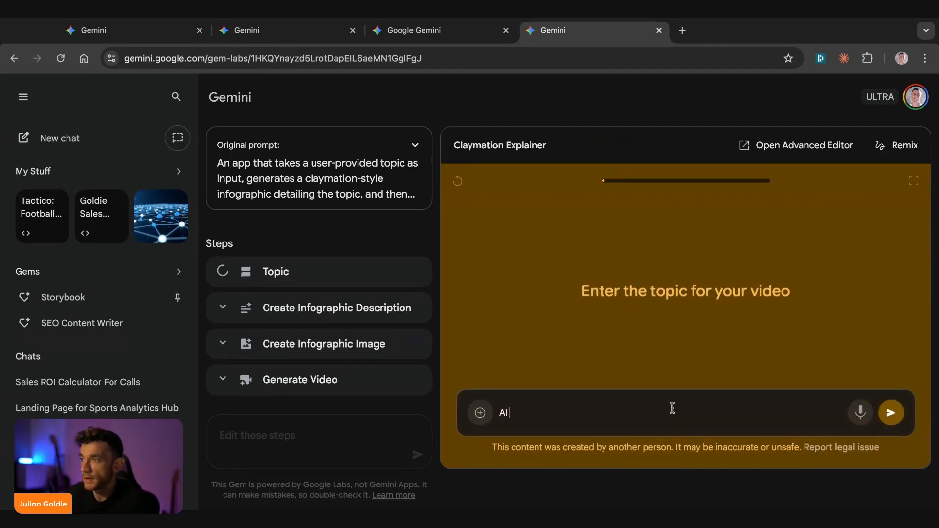
click(890, 412)
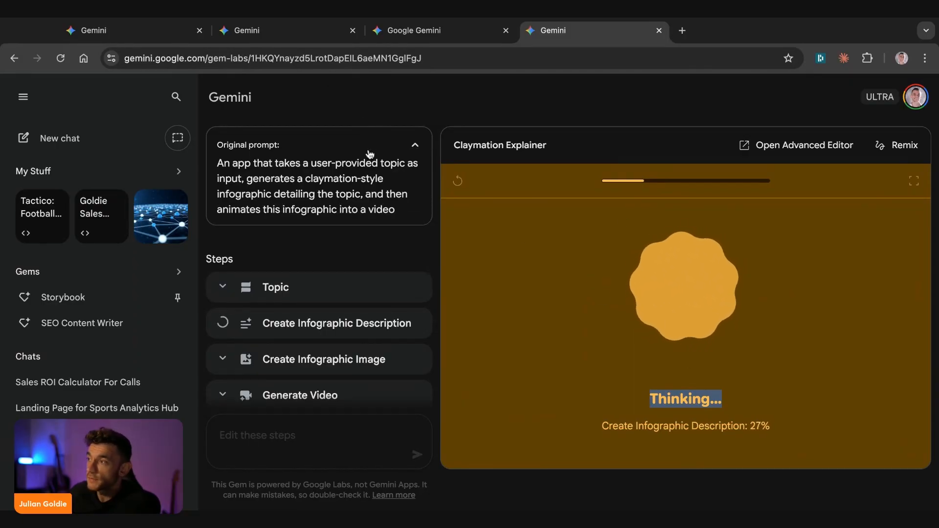
mouse_move(393, 185)
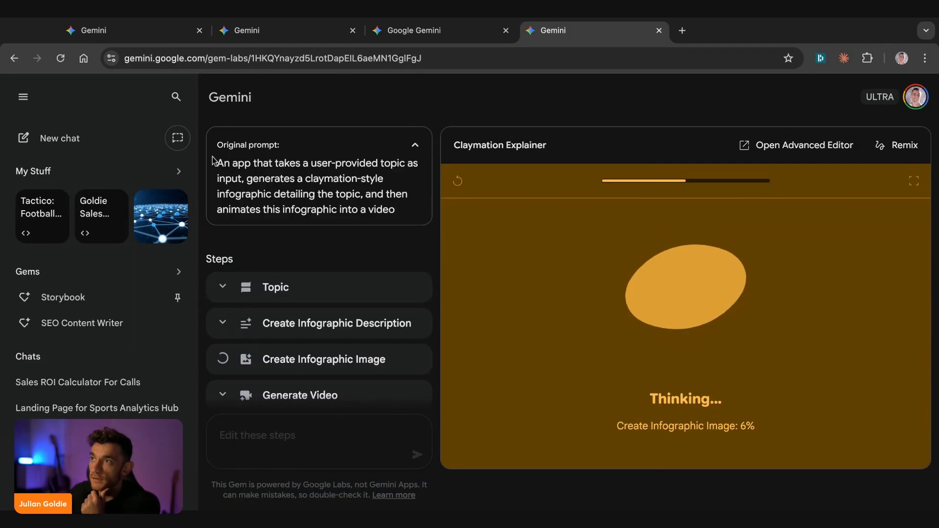
drag(217, 163, 398, 163)
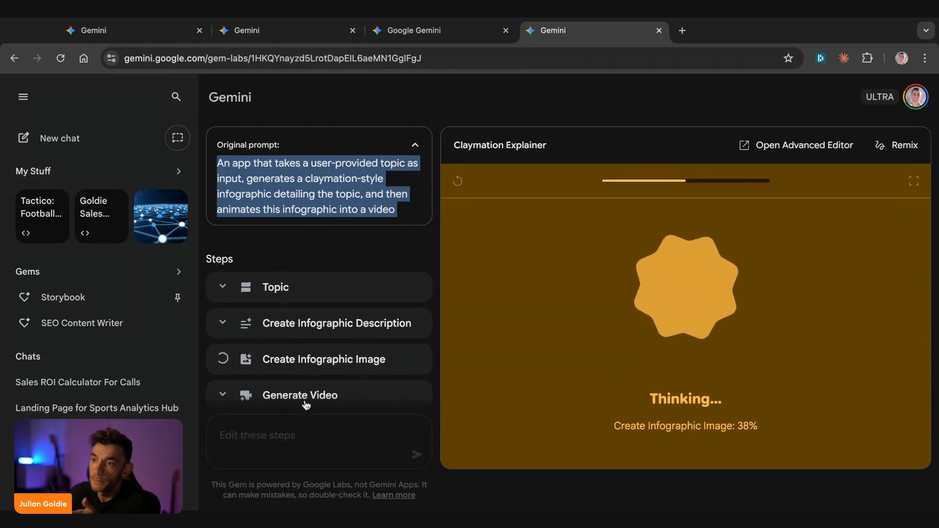
click(287, 30)
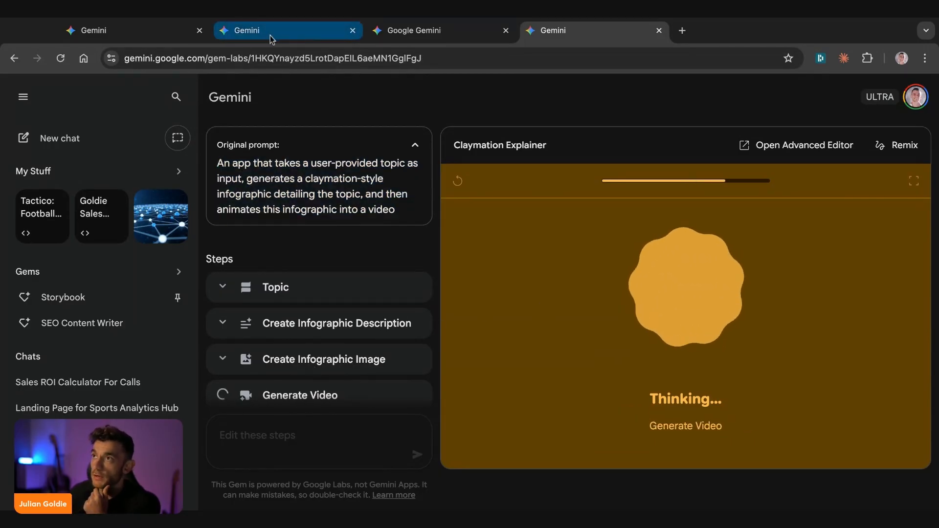
Switch to the Opal workflow ideas chat and scroll through its six suggested workflows.
click(412, 30)
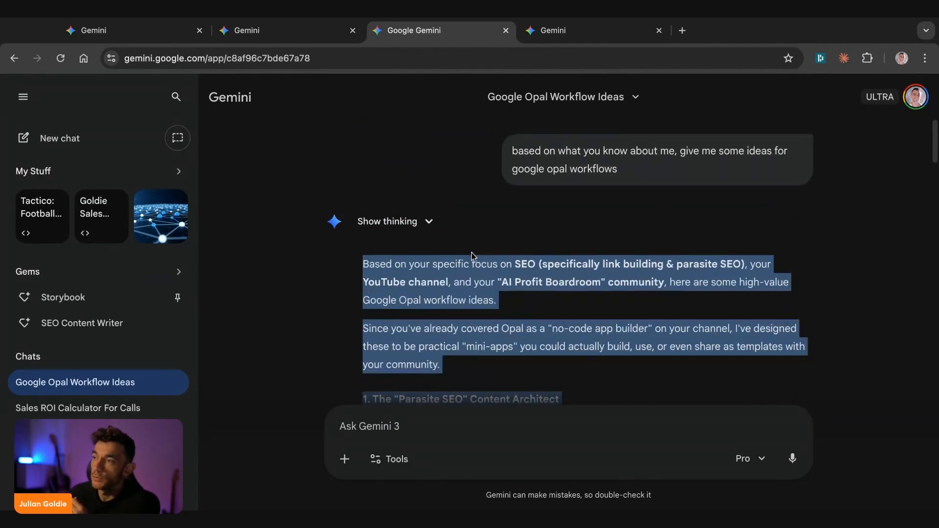
scroll(down, 3)
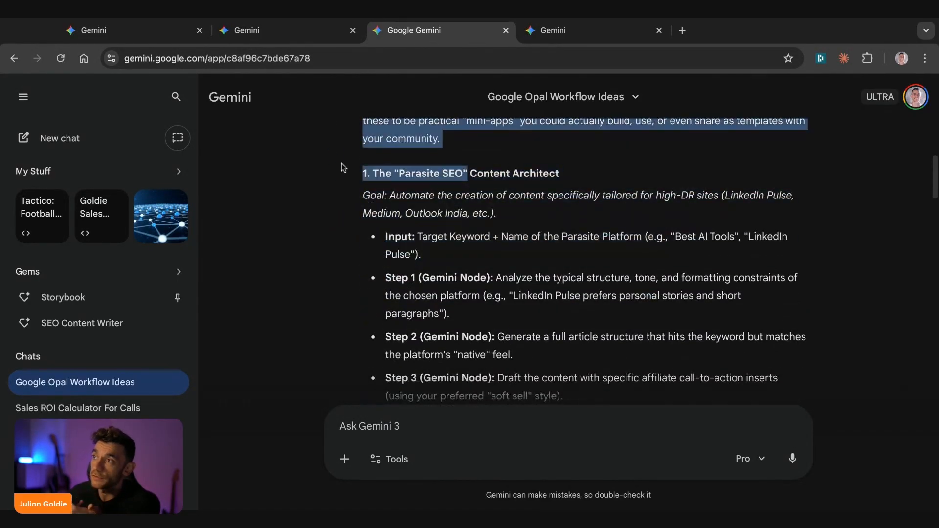
scroll(down, 3)
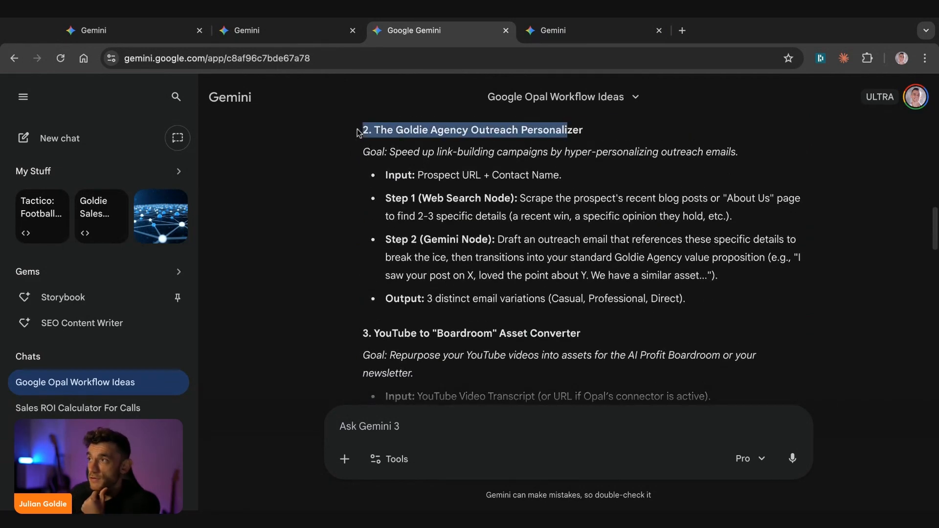
scroll(down, 3)
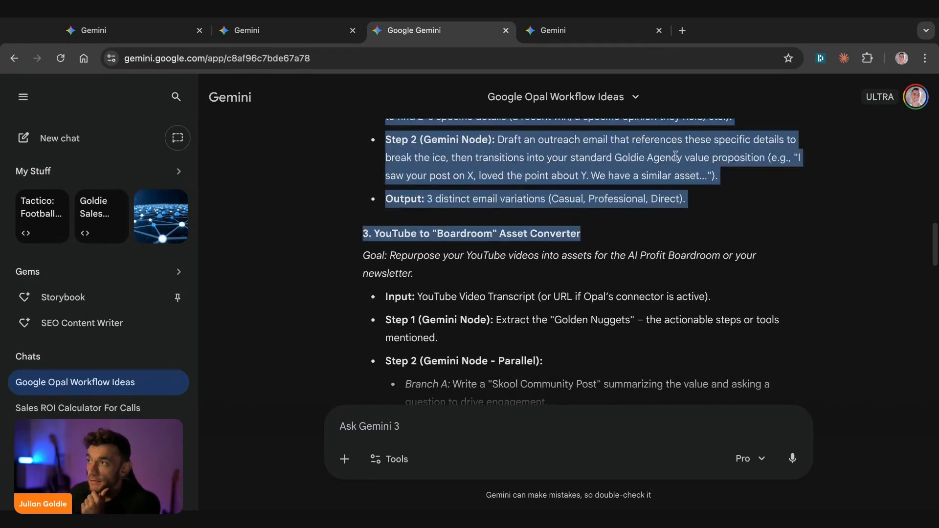
scroll(down, 3)
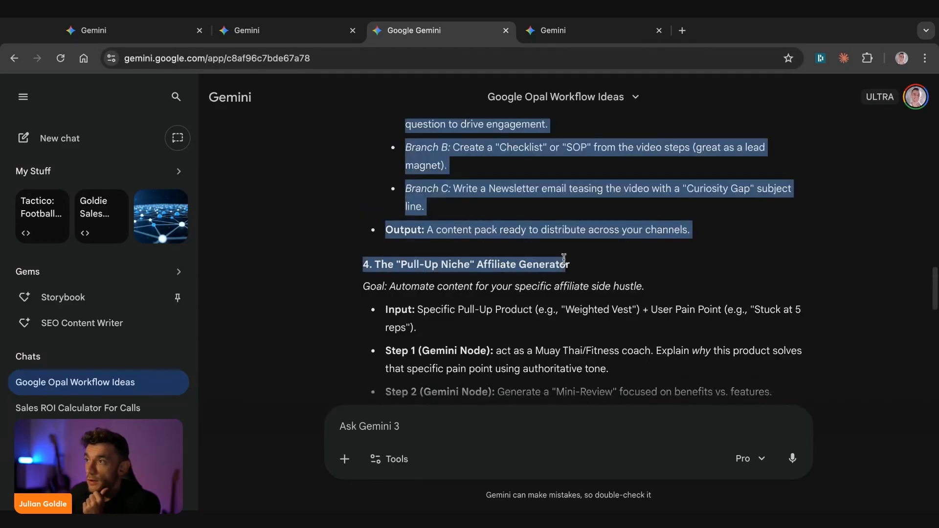
scroll(down, 3)
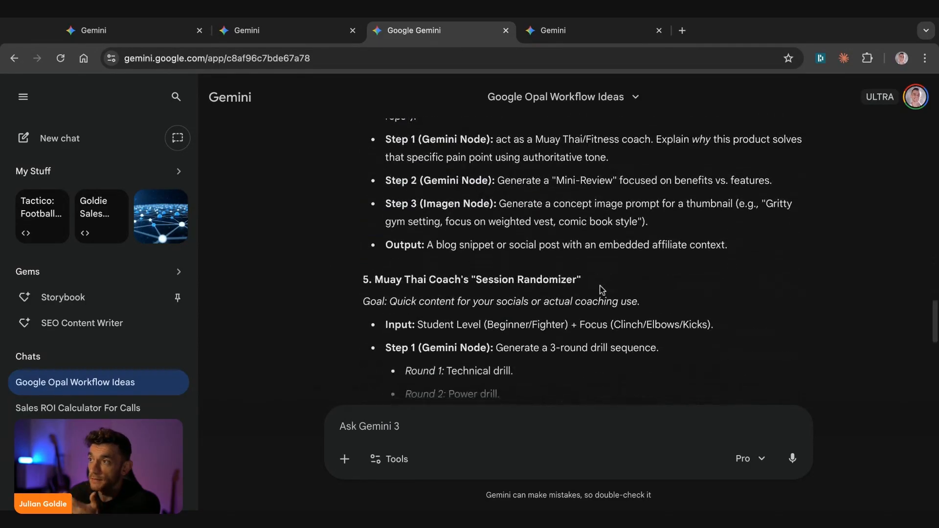
scroll(down, 3)
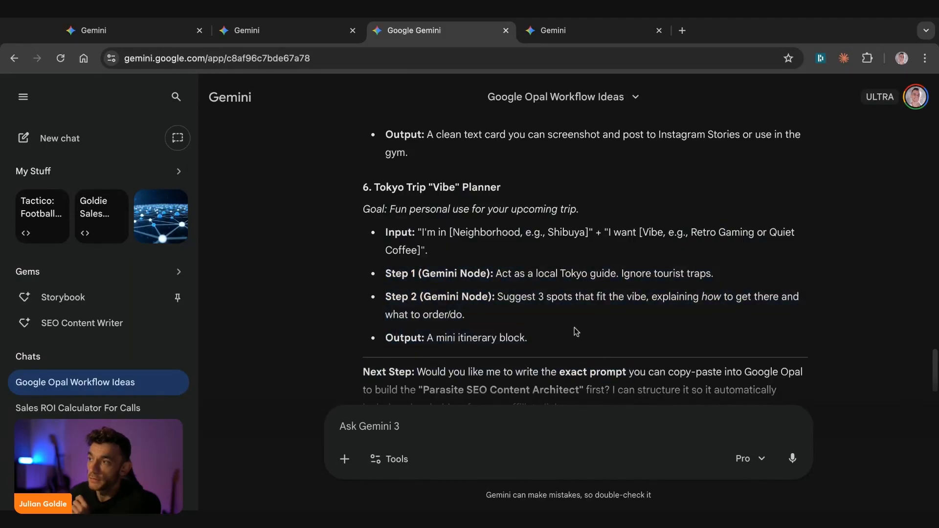
scroll(down, 3)
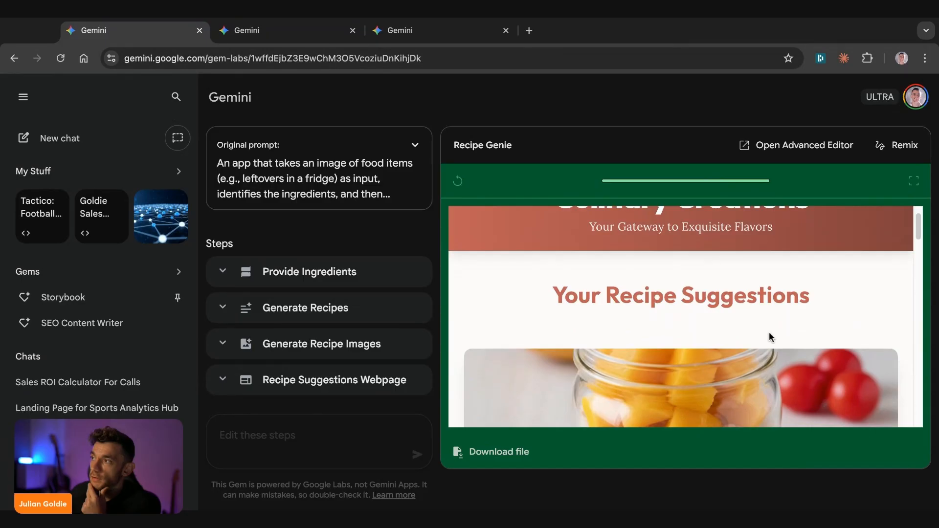
Scroll the Recipe Genie recipe page, then switch to the Marketing Maven tab.
scroll(down, 3)
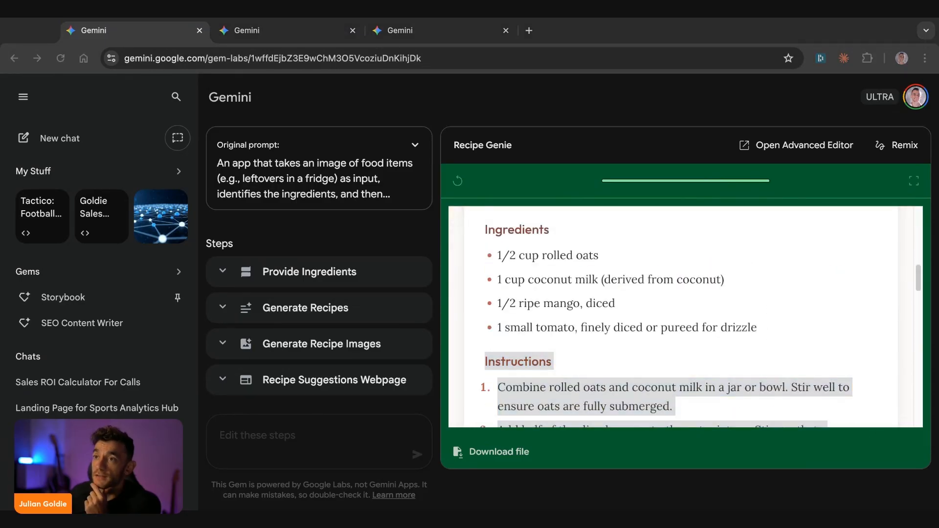
click(282, 31)
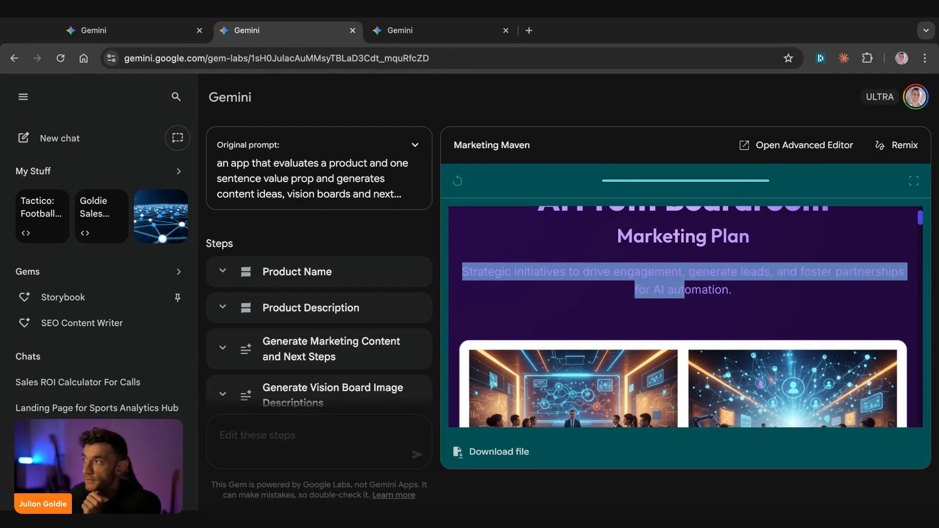
scroll(down, 3)
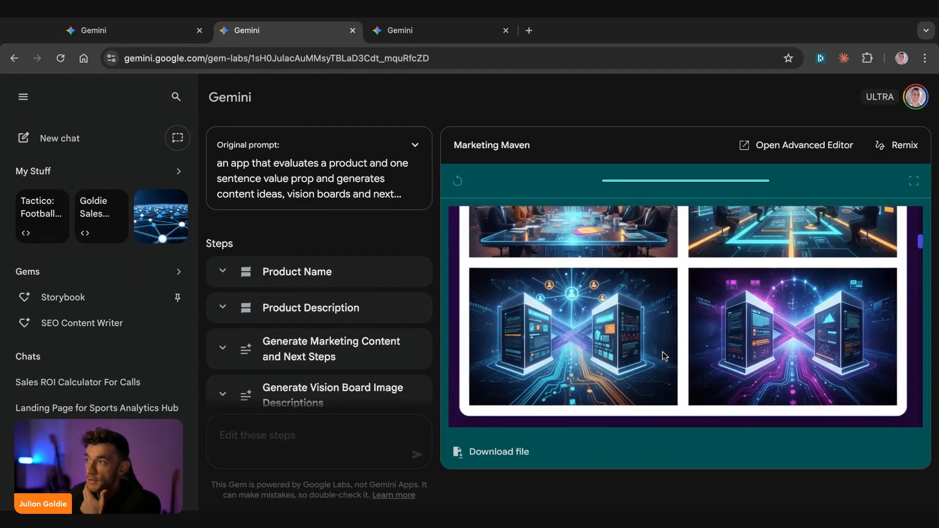
scroll(down, 3)
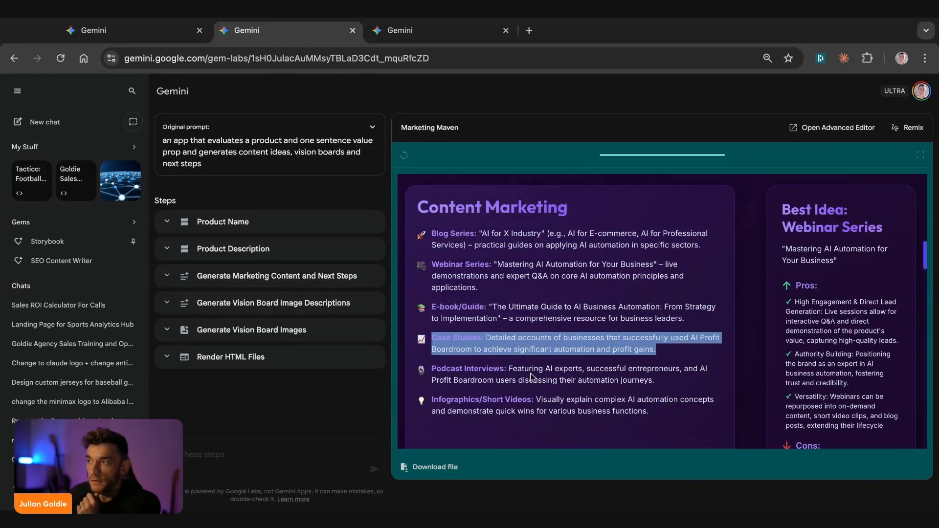
double_click(561, 411)
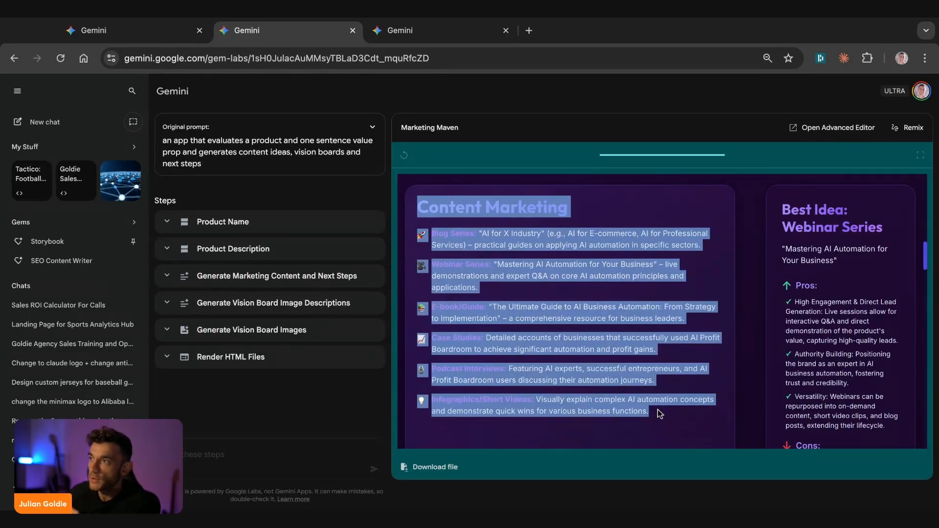
scroll(down, 3)
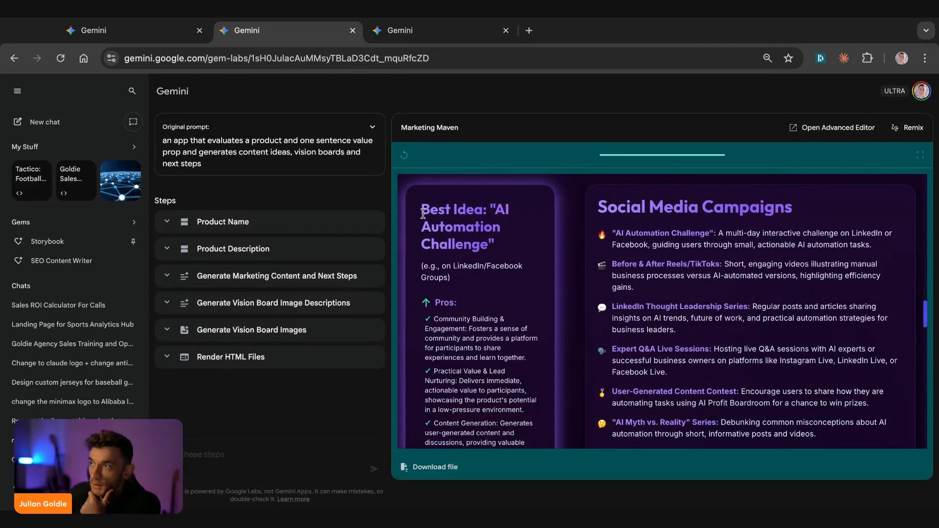
drag(421, 209, 493, 243)
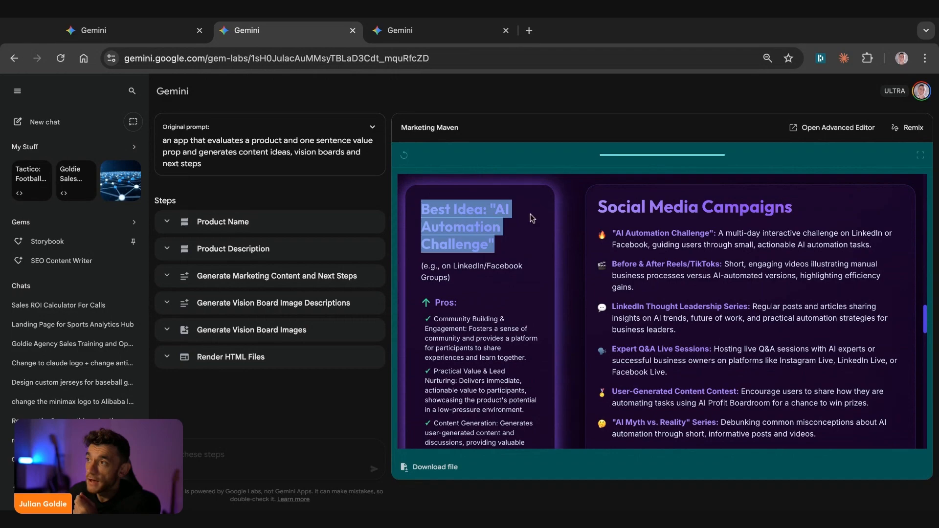
scroll(down, 3)
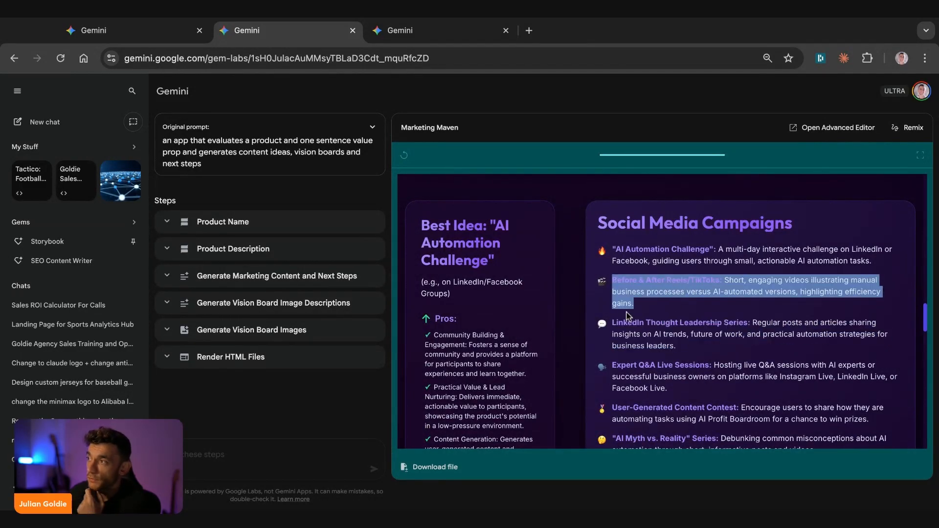
scroll(down, 3)
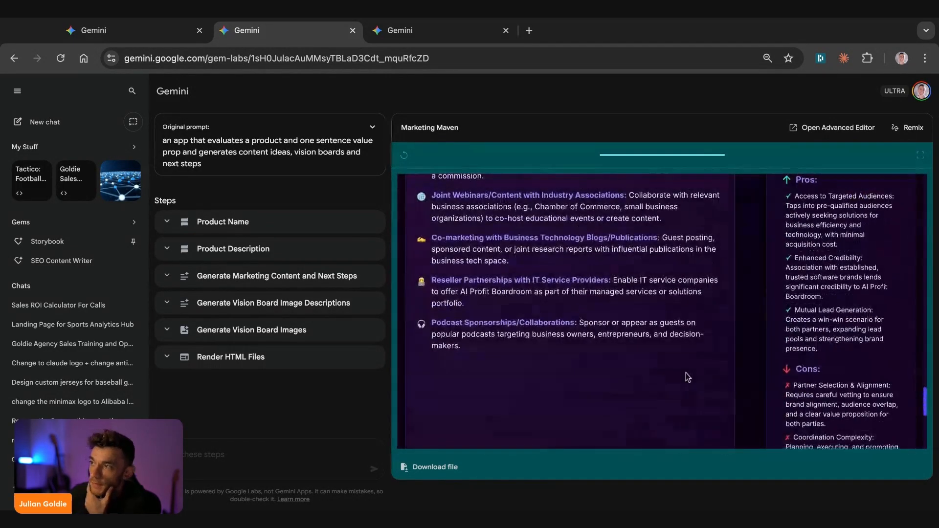
scroll(down, 3)
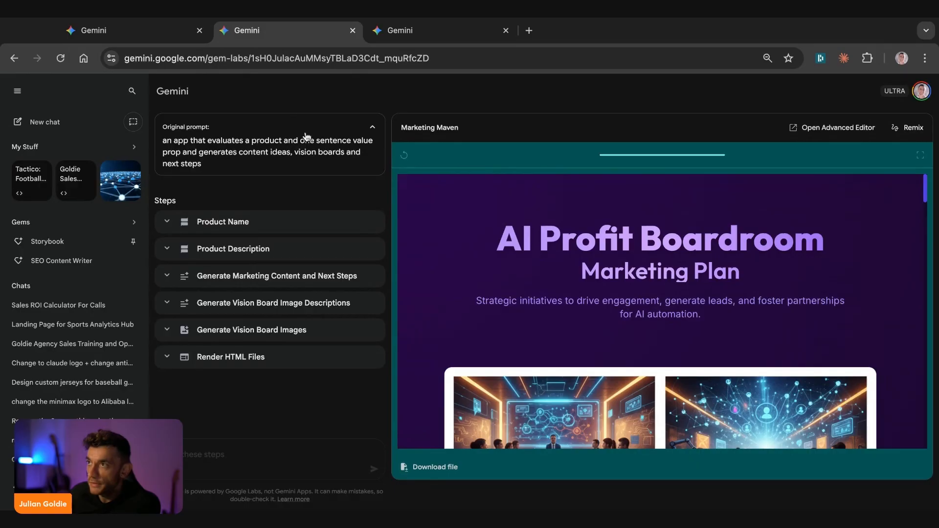
mouse_move(307, 471)
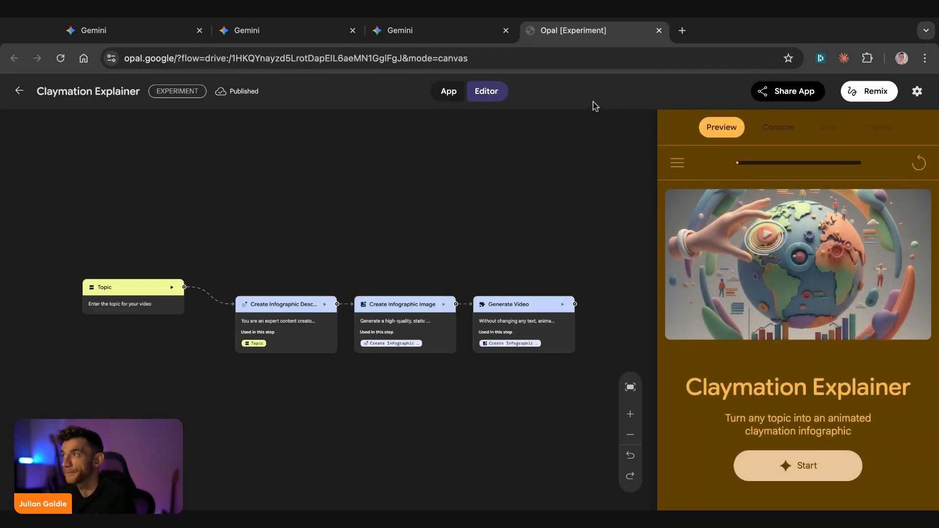
Copy the Claymation Explainer app's share link in Opal and return to its Gemini gem.
click(786, 91)
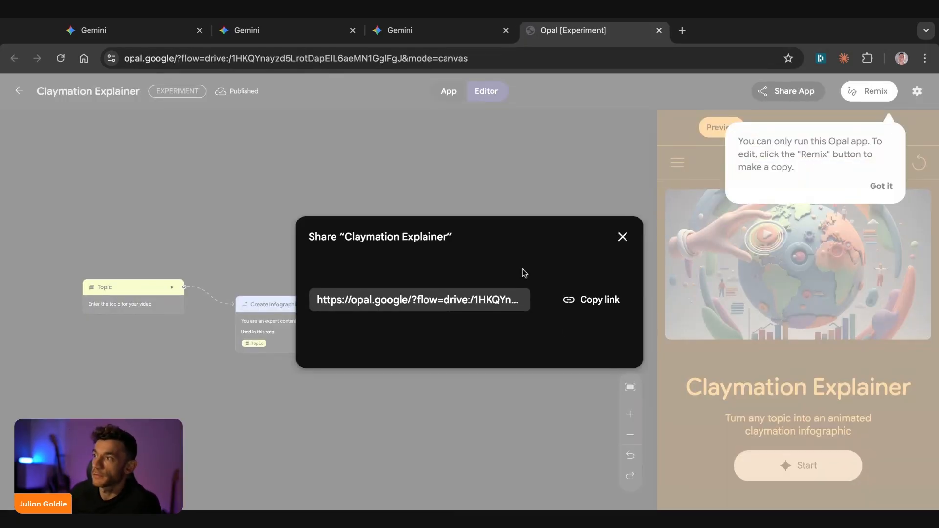
click(589, 300)
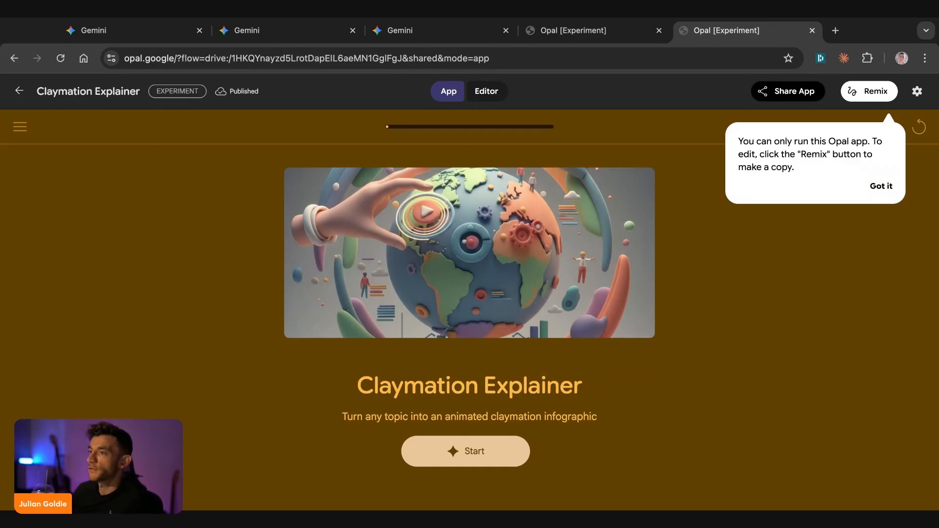
mouse_move(613, 124)
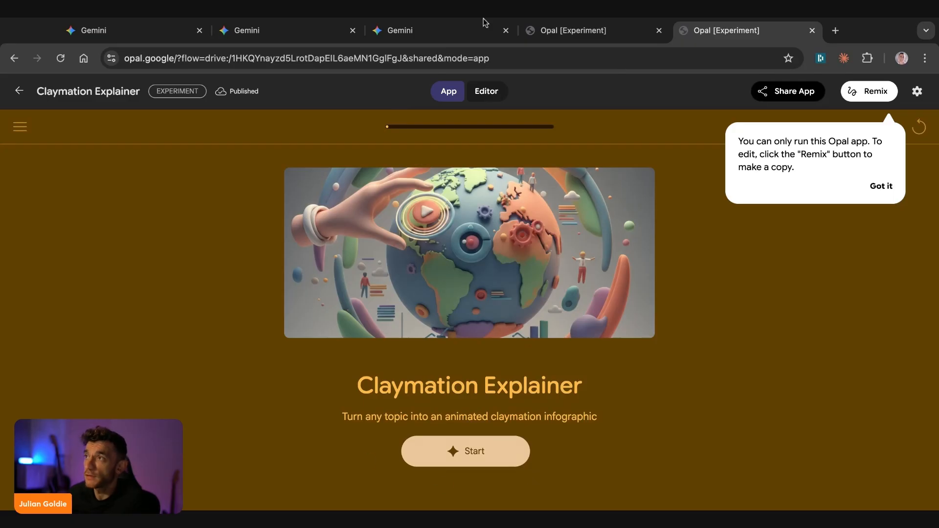
click(395, 31)
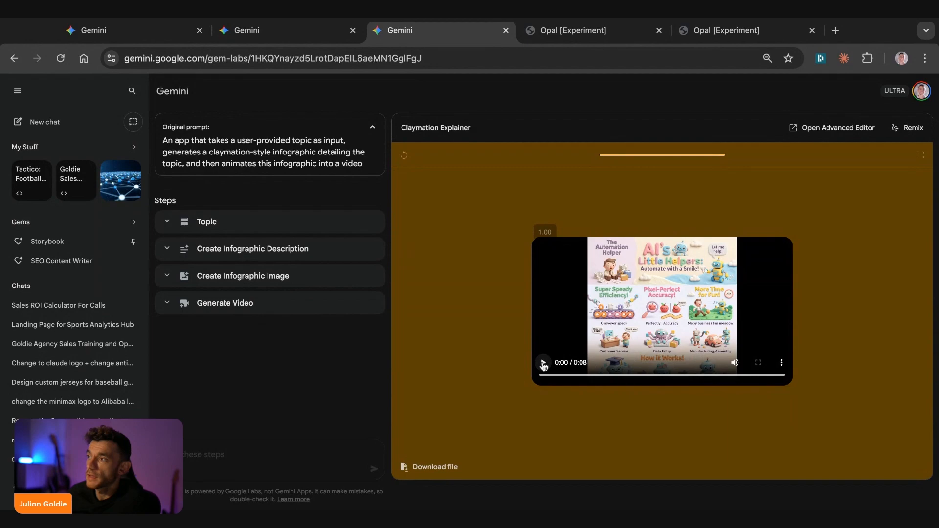
Play the generated claymation infographic video in the Claymation Explainer preview.
click(542, 362)
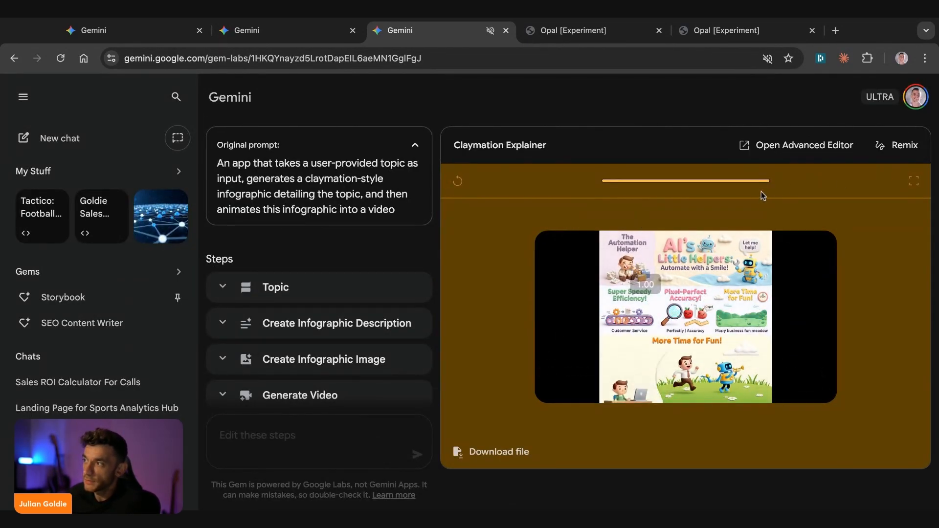
click(685, 315)
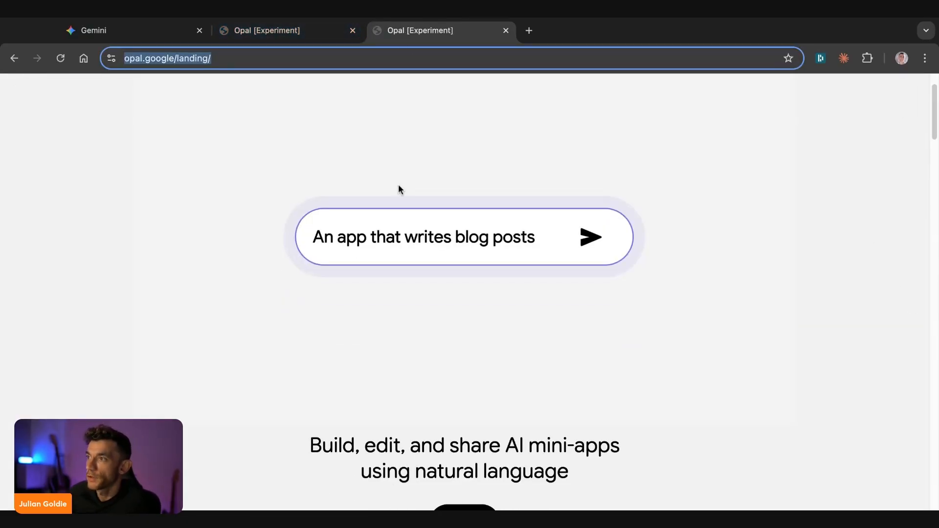
Scroll the Opal landing page through the Blog Post Writer demo and gallery section.
scroll(down, 3)
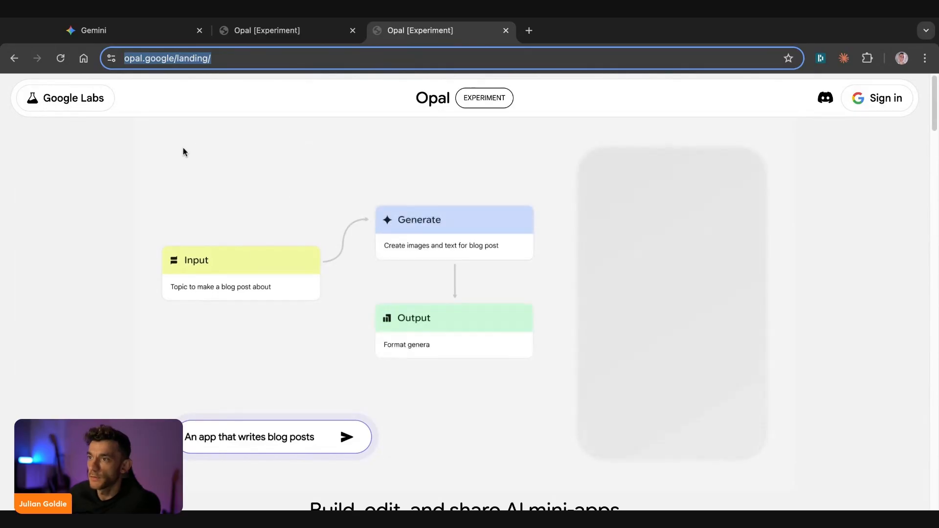
scroll(down, 3)
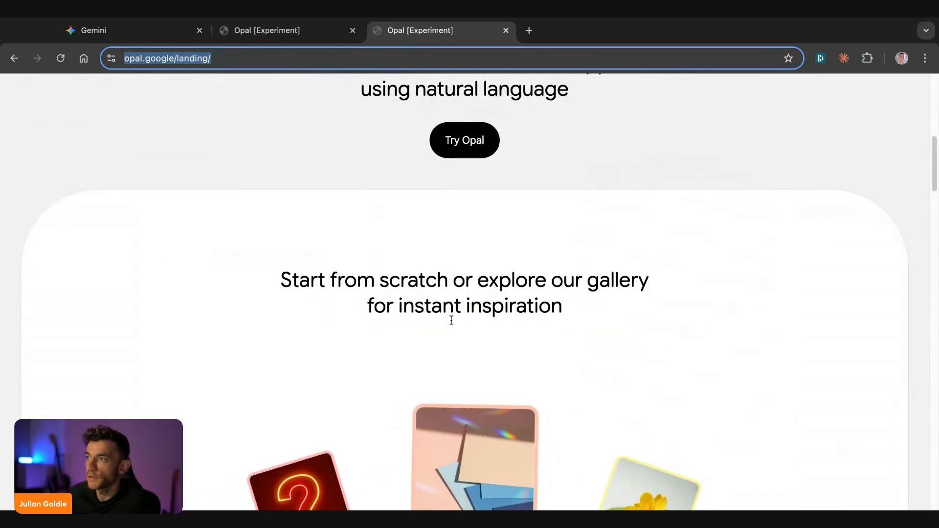
scroll(down, 3)
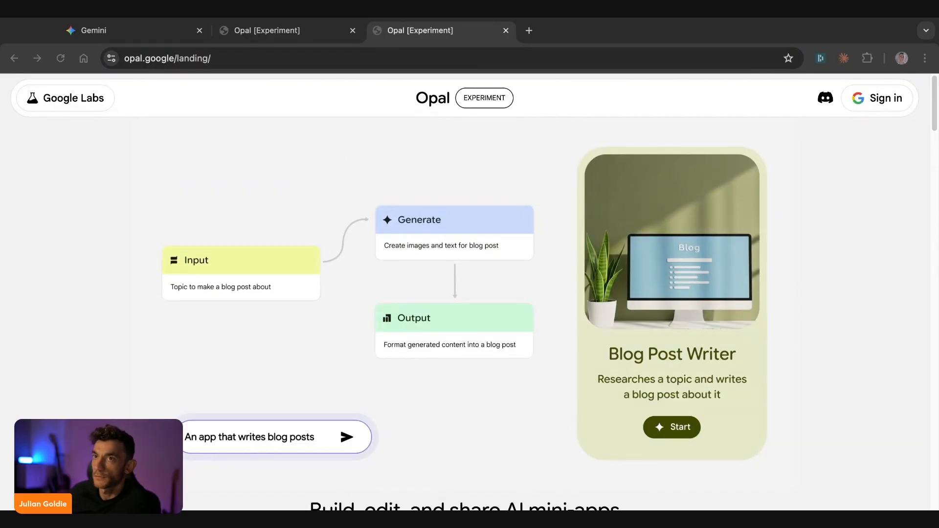
mouse_move(267, 284)
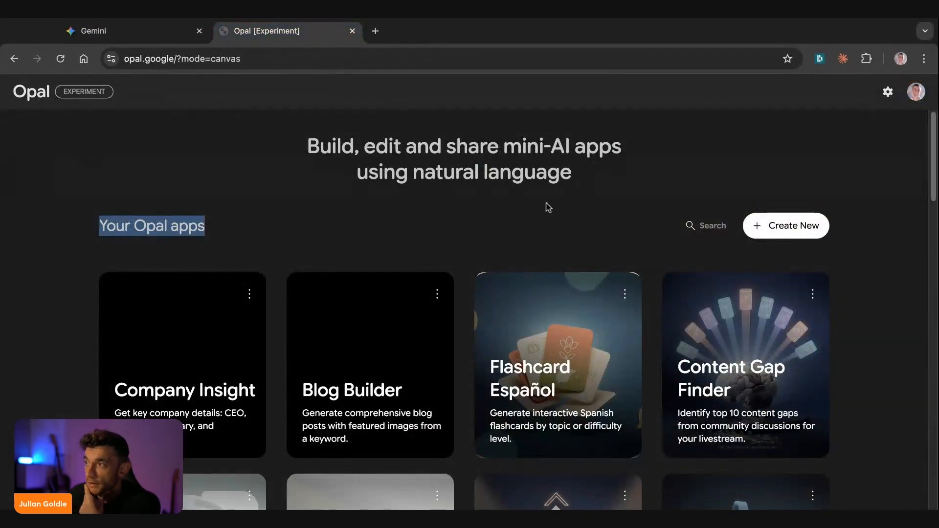
Open the Flashcard Español card from the Your Opal apps page.
scroll(down, 3)
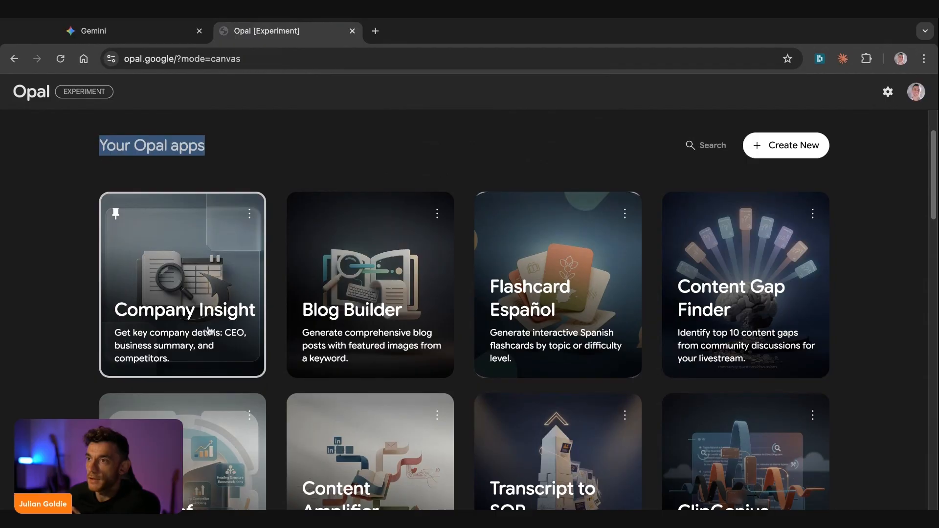
mouse_move(530, 306)
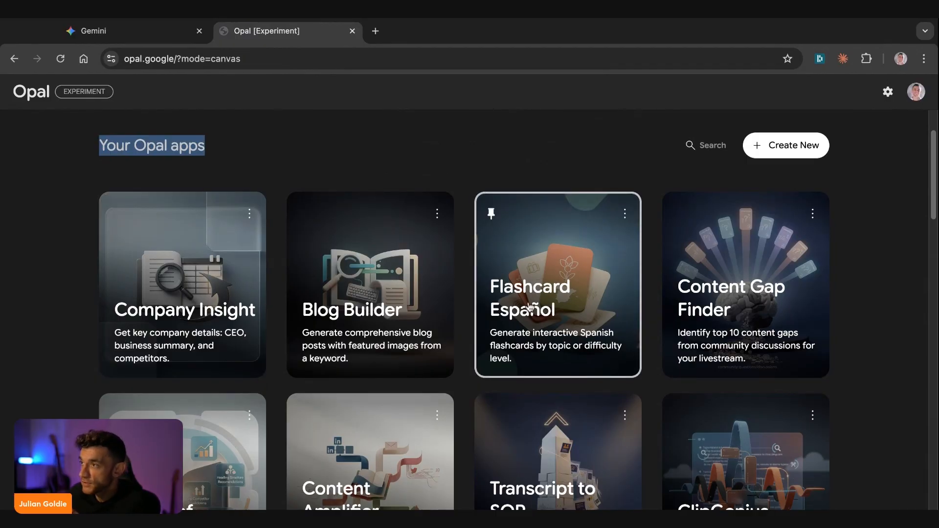
click(556, 285)
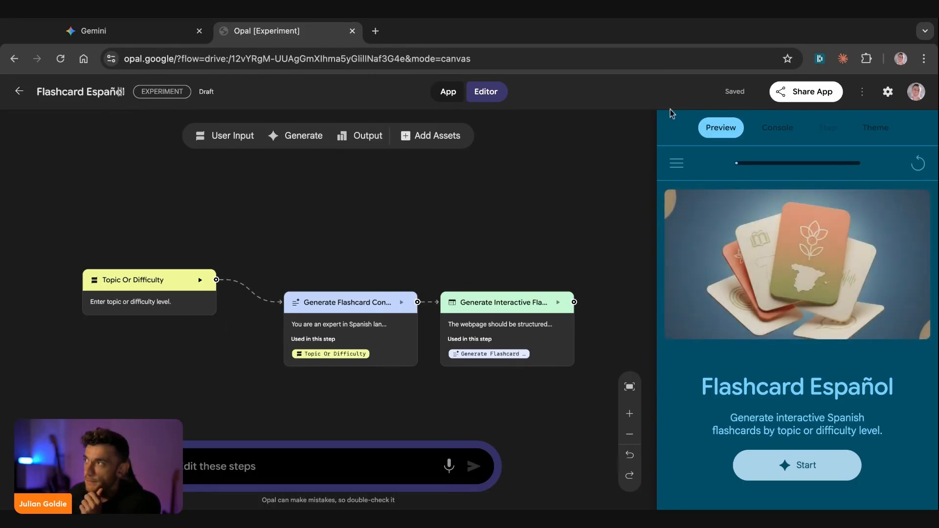
mouse_move(447, 92)
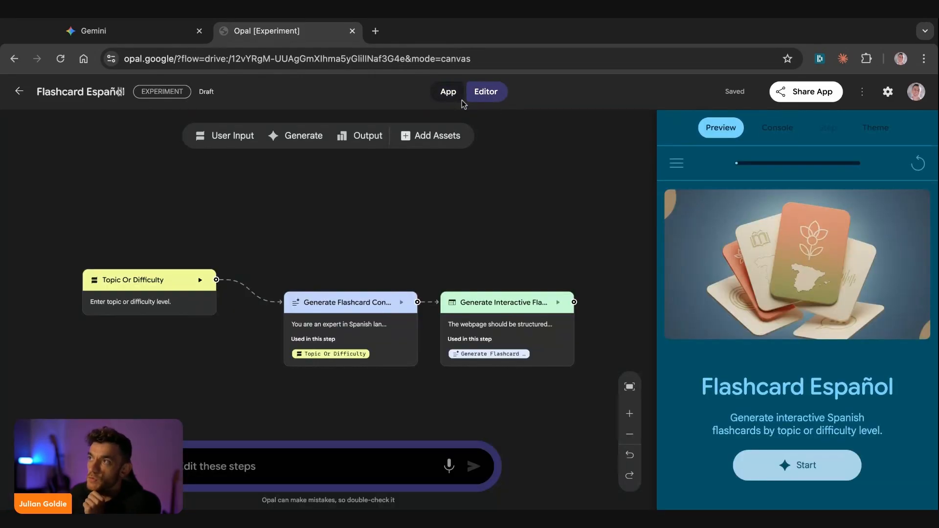
Preview Flashcard Español as an app, start it, then return to the editor view.
click(447, 92)
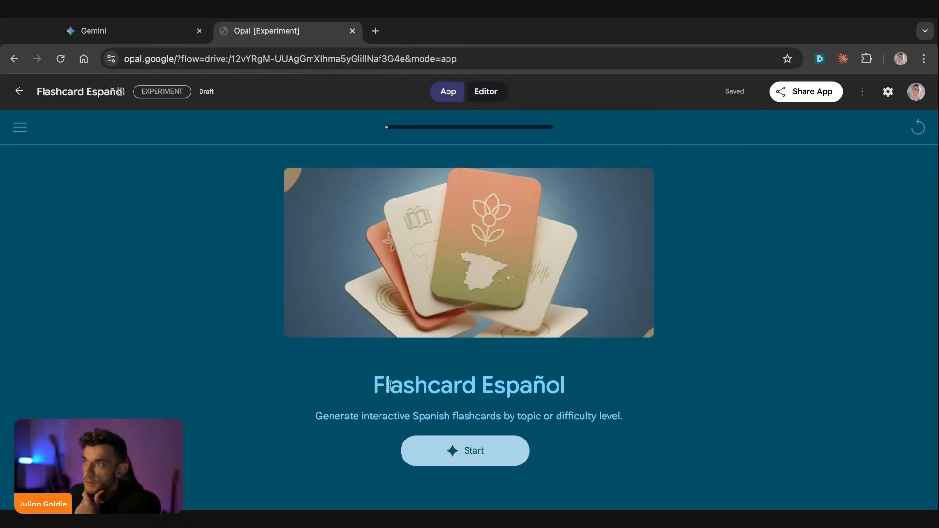
click(464, 450)
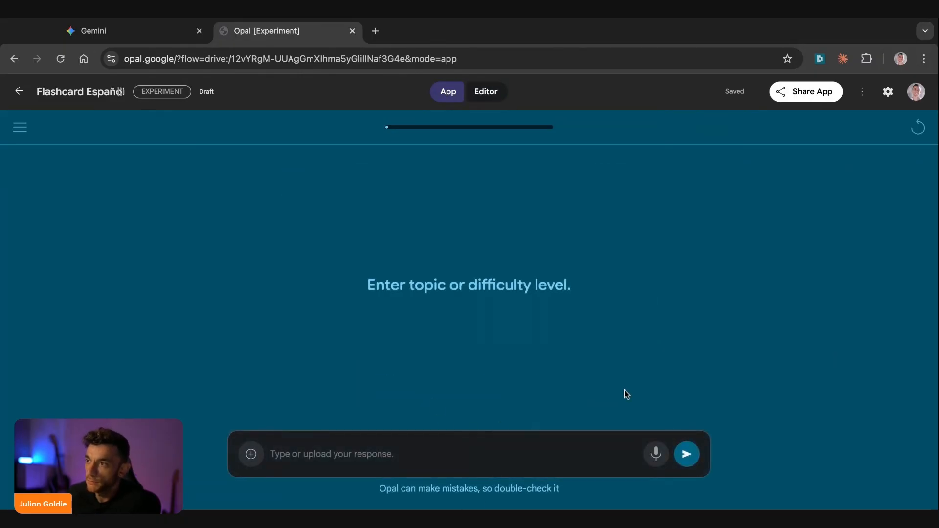
click(485, 91)
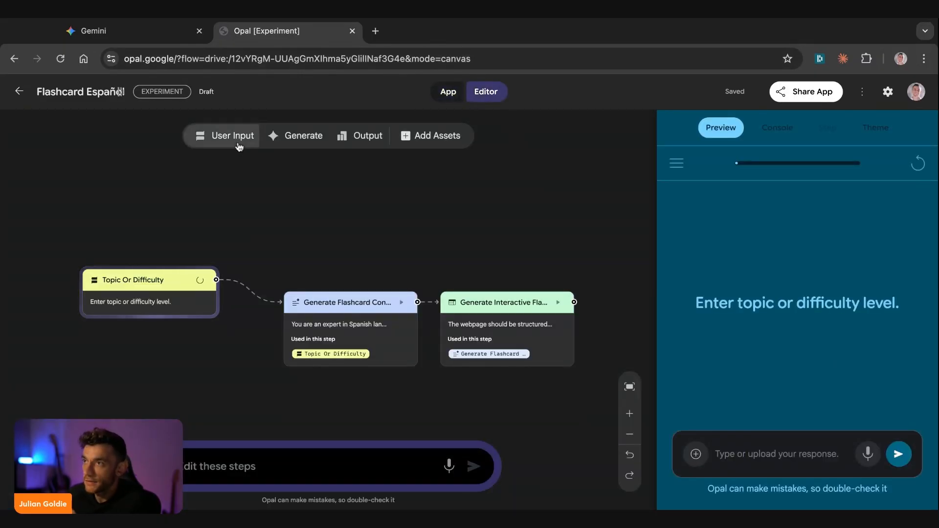
Inspect the Generate Flashcard Content and flashcards webpage step prompts, then run the app on a topic.
click(350, 306)
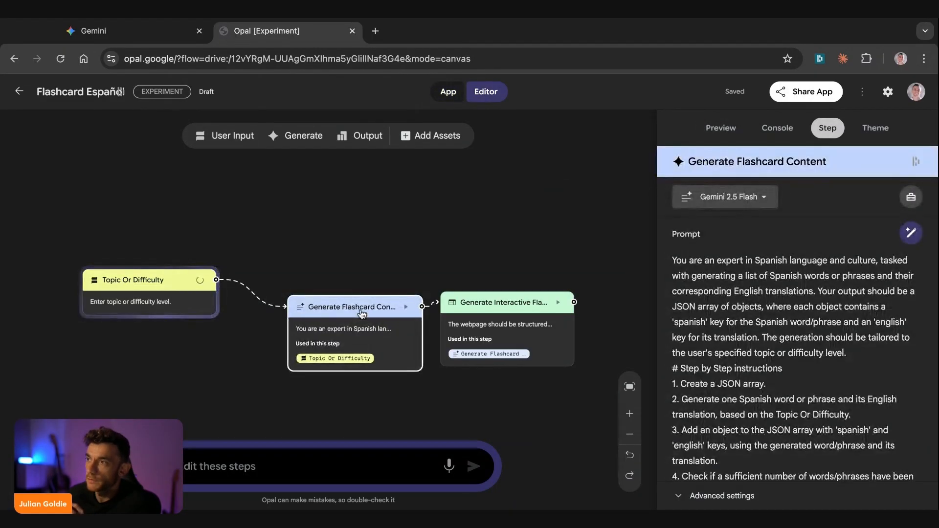
scroll(down, 3)
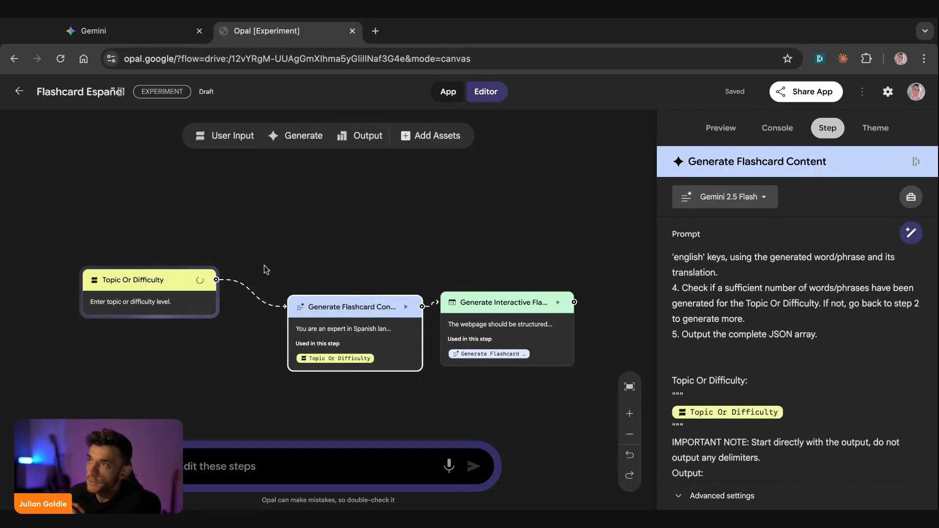
click(506, 302)
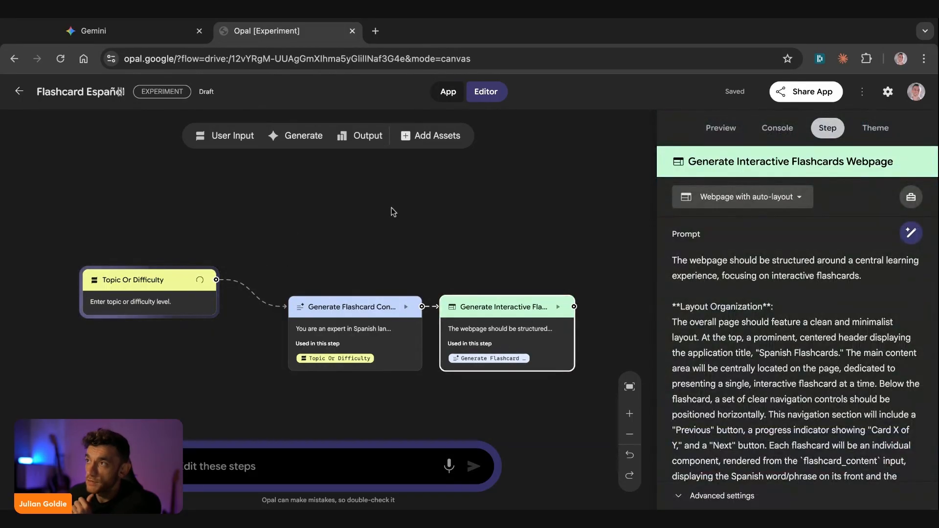
click(358, 135)
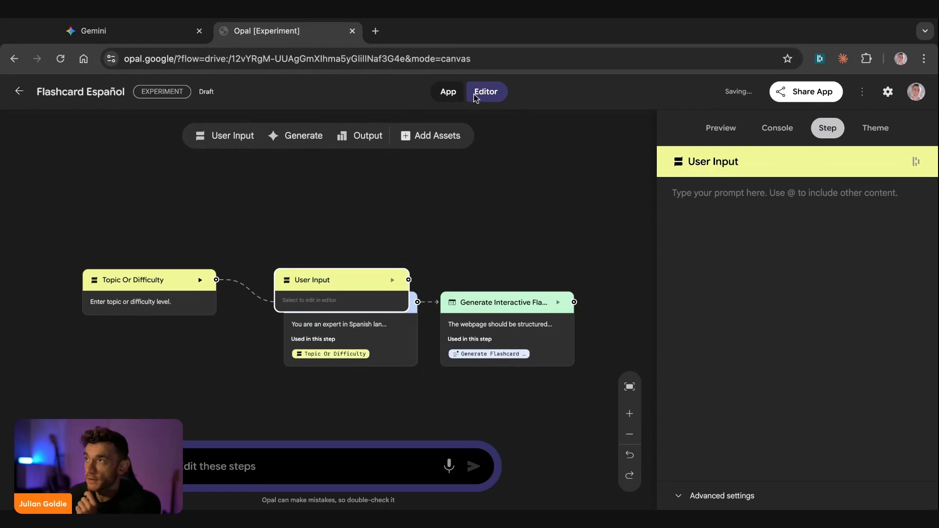
click(447, 92)
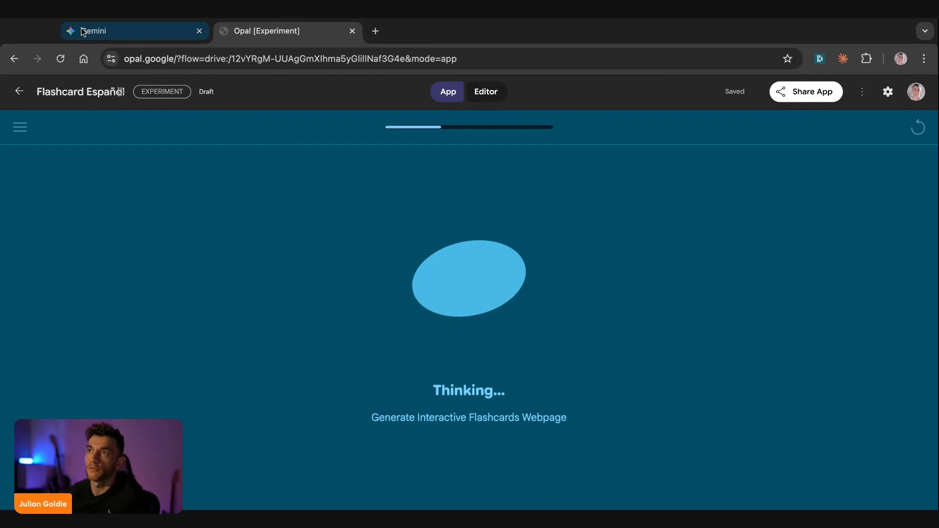
Browse Your Opal apps and the Opal Team gallery in a new tab.
click(375, 31)
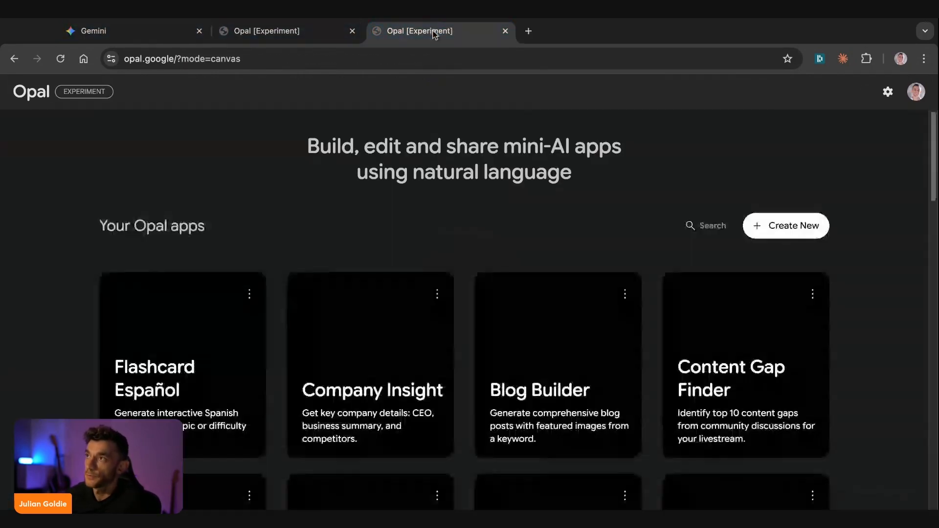
scroll(down, 3)
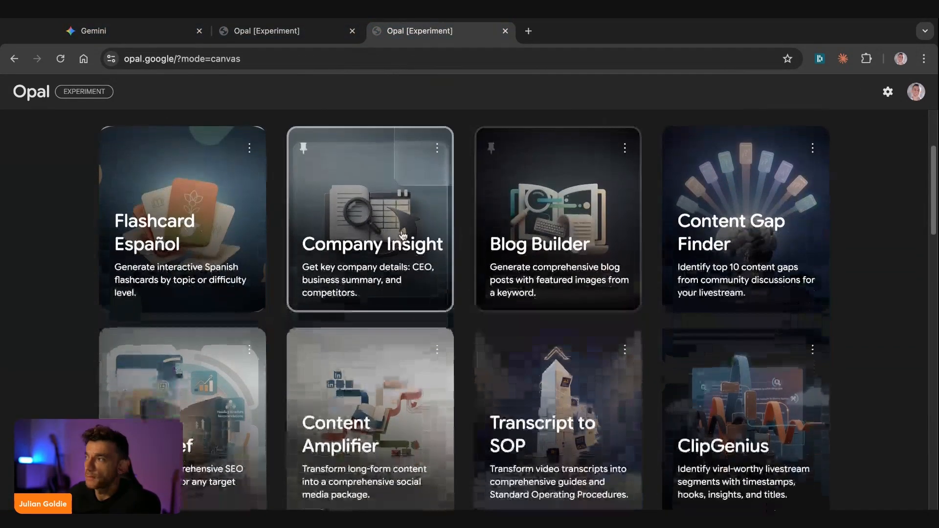
scroll(down, 3)
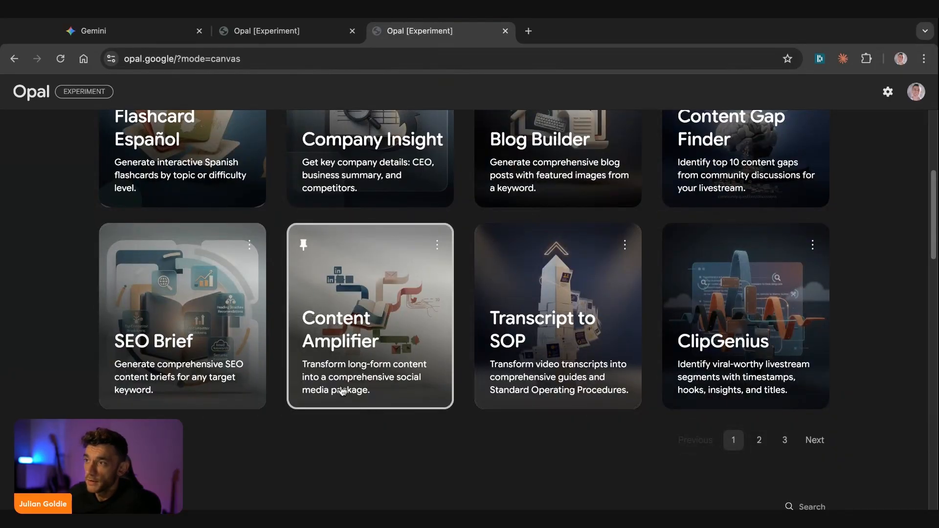
mouse_move(419, 365)
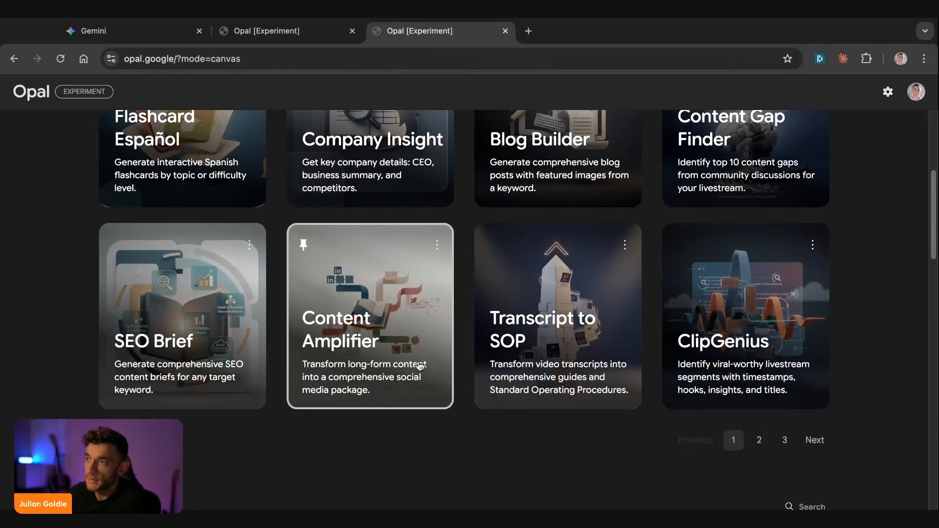
mouse_move(496, 388)
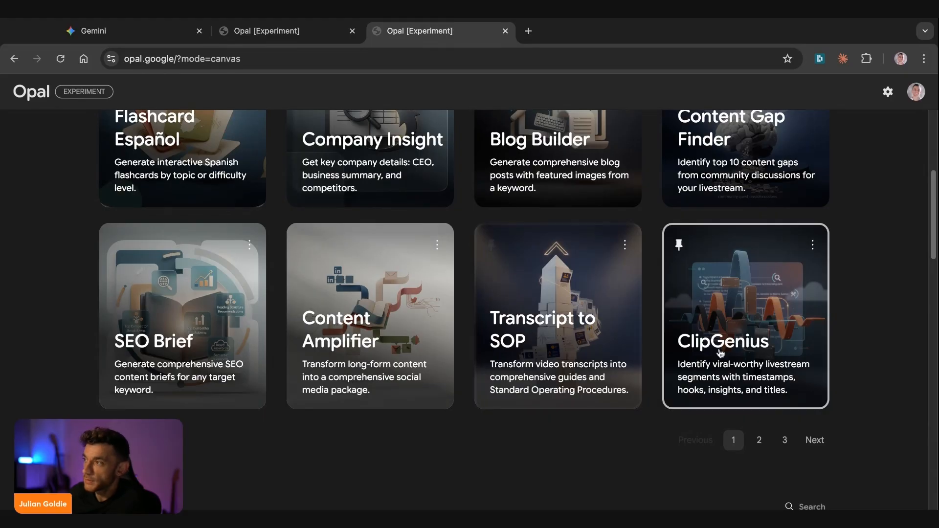
scroll(down, 3)
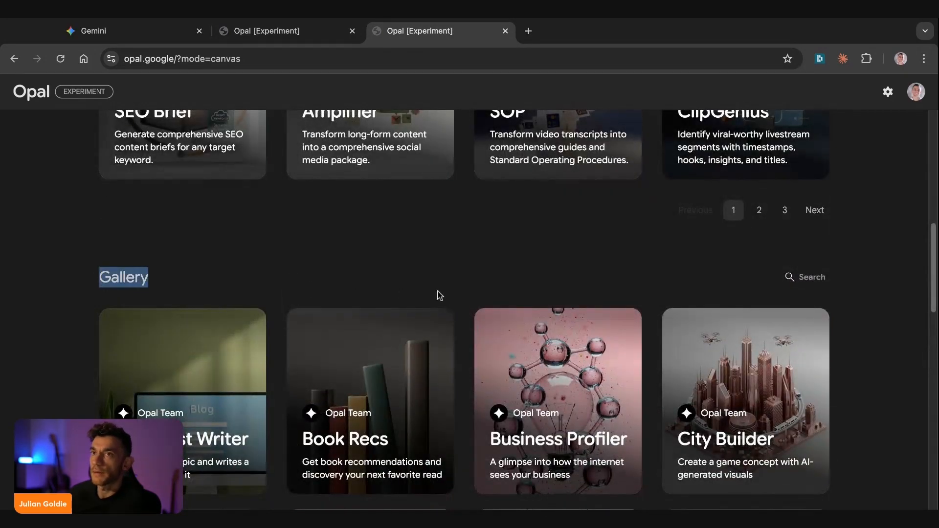
scroll(down, 3)
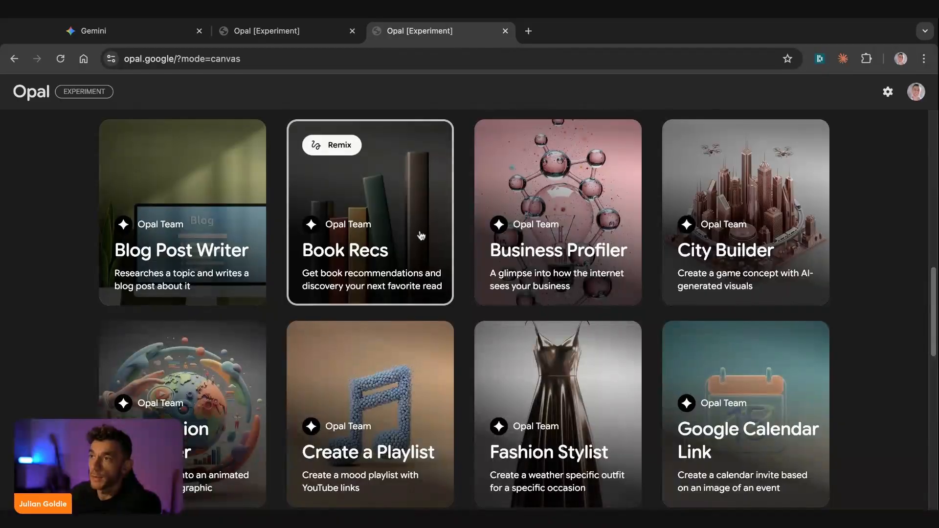
mouse_move(160, 217)
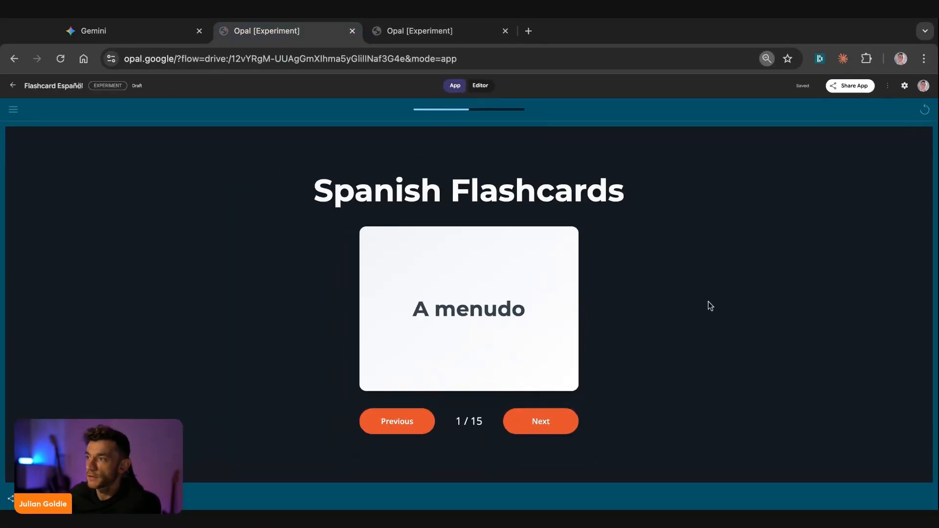
Advance the Spanish Flashcards deck to card 4 of 15, Darse cuenta de, and flip it.
click(540, 421)
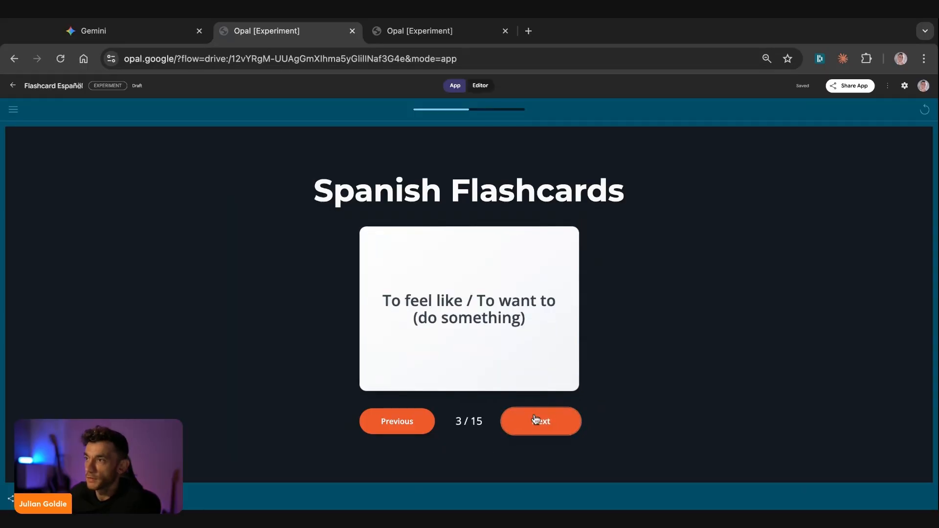
click(539, 421)
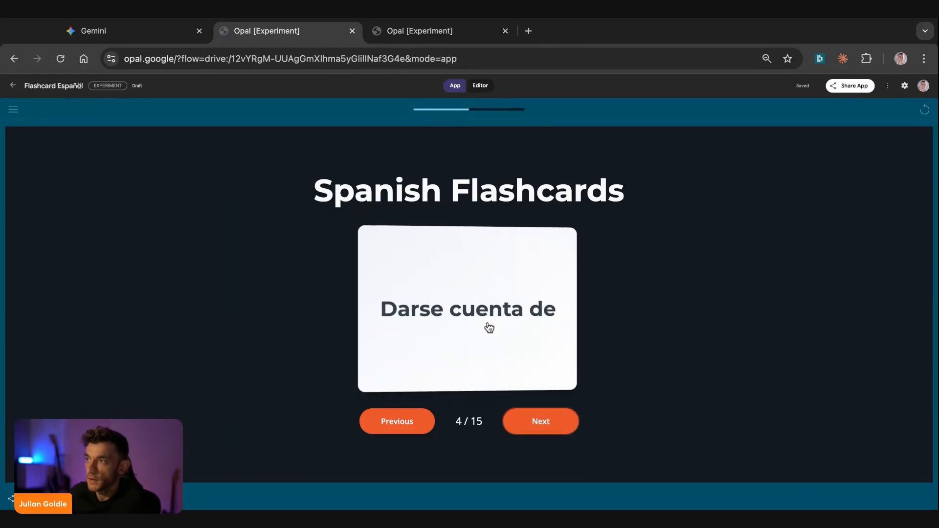
click(539, 420)
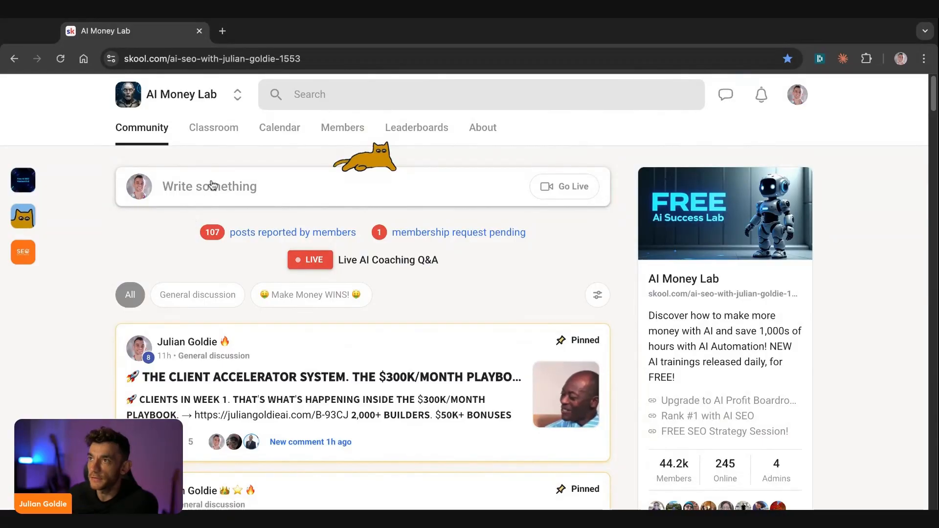
Search the AI Money Lab classroom for 'opal' and view the Opal lesson pages.
click(213, 127)
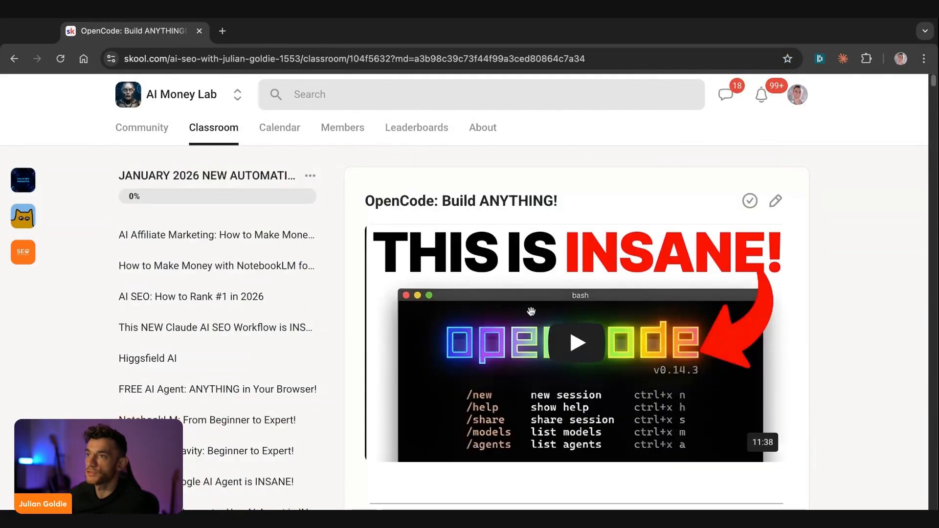
text(o)
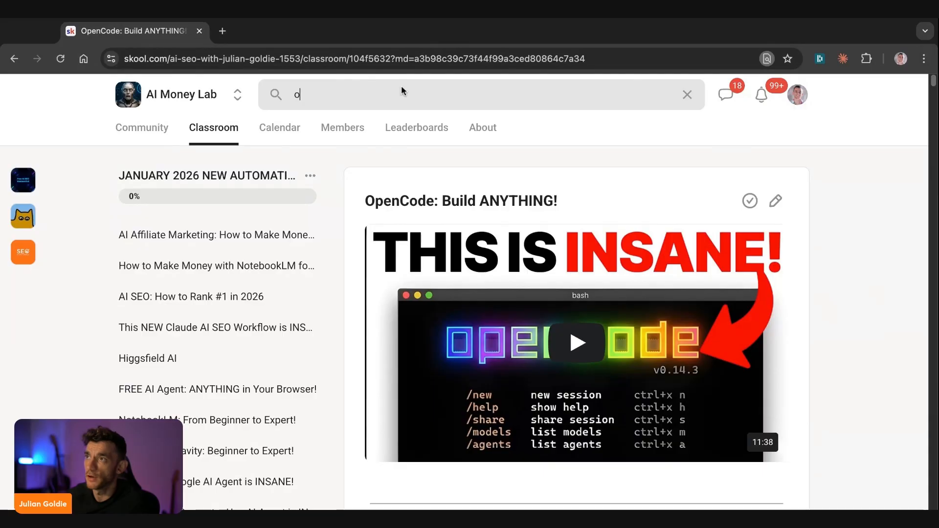
text(pal)
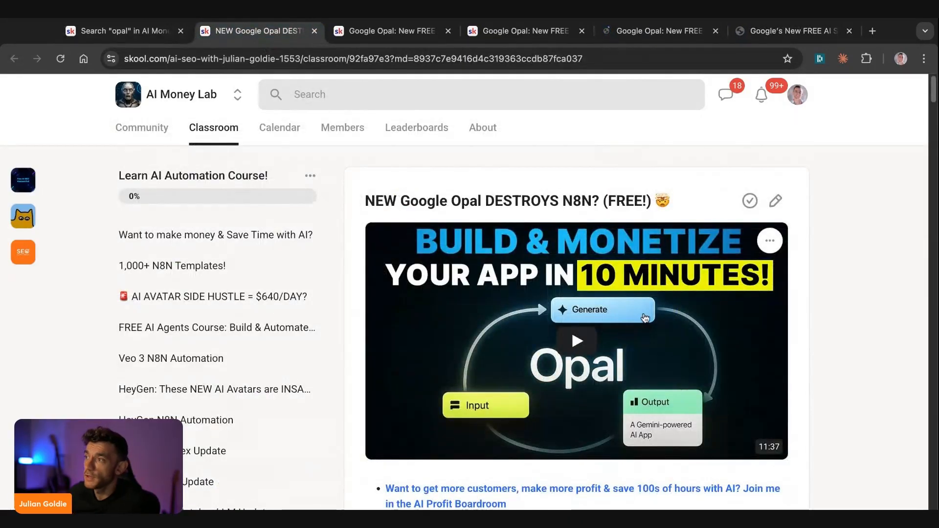
scroll(down, 3)
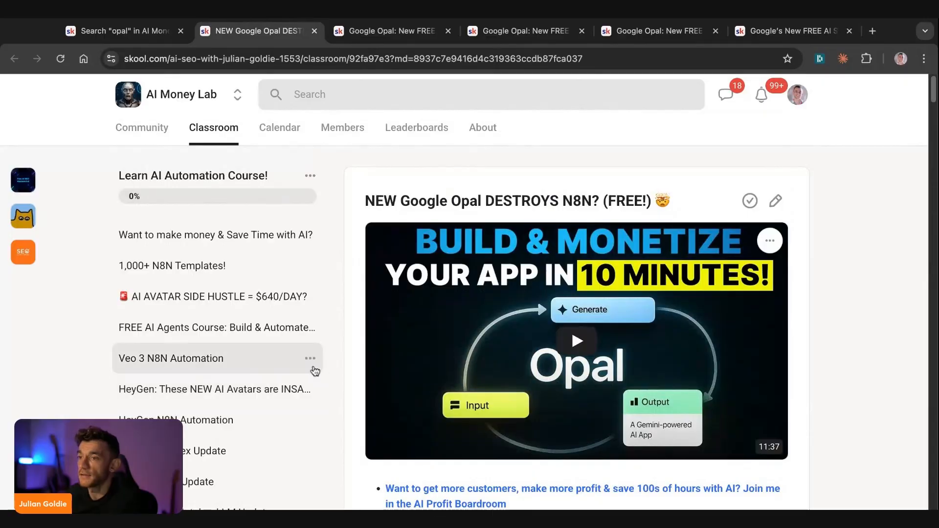
scroll(down, 3)
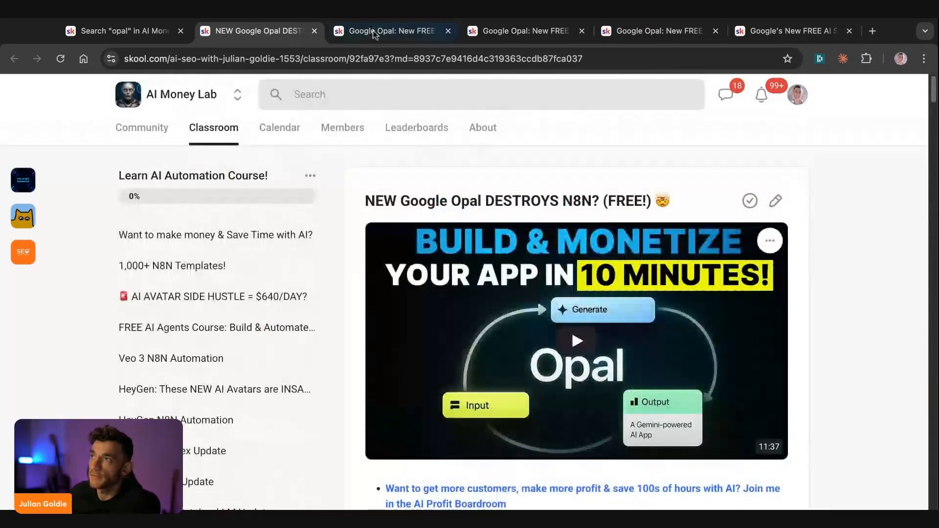
click(389, 30)
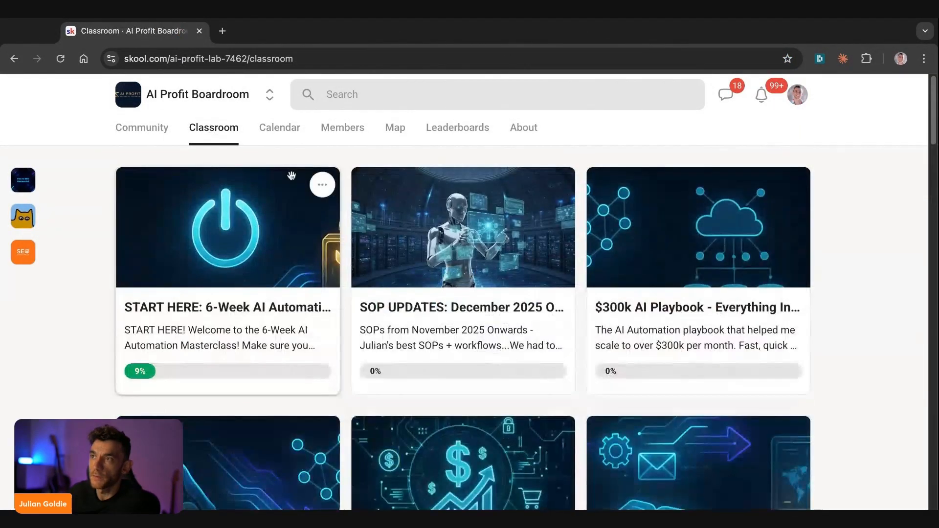
Look over the $300k AI Playbook course, then browse the AI Profit Boardroom community feed.
click(698, 228)
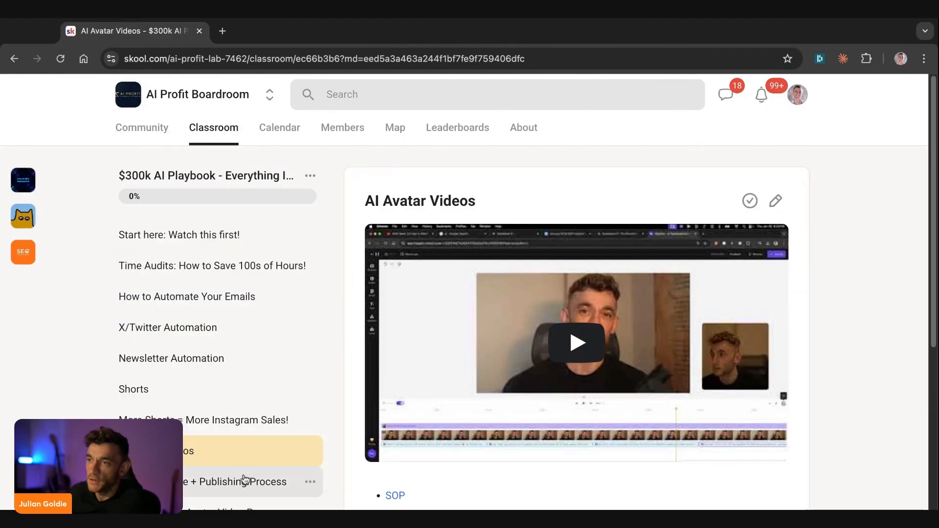
click(236, 481)
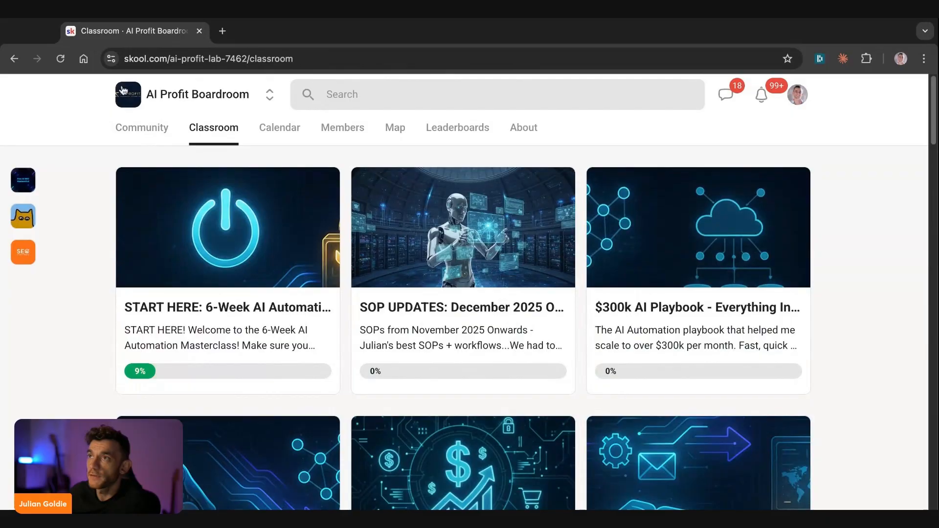
click(141, 127)
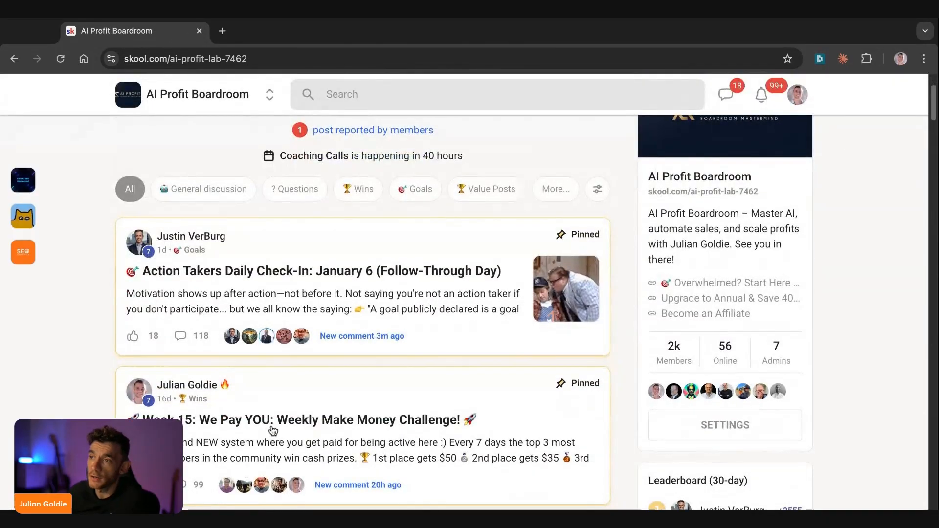
scroll(down, 3)
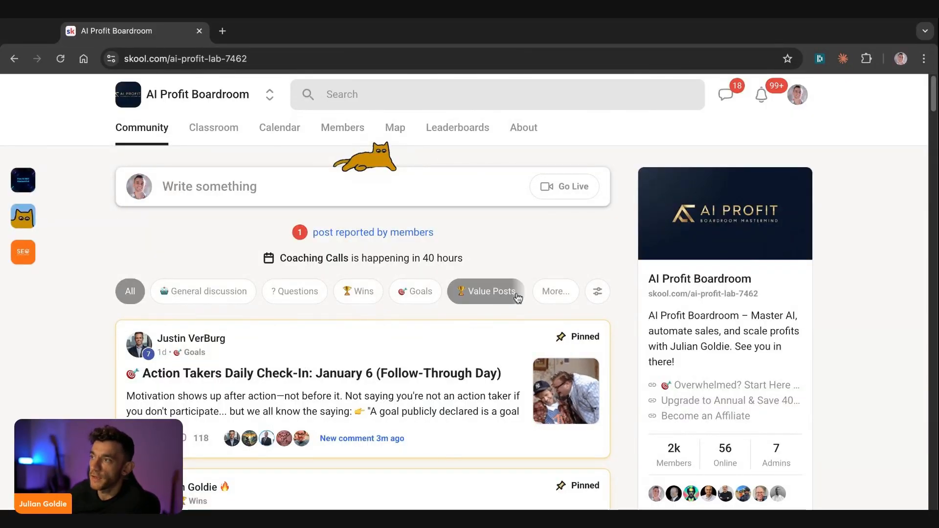
Filter the community feed to Weekly Updates posts, then to Wins posts.
click(554, 291)
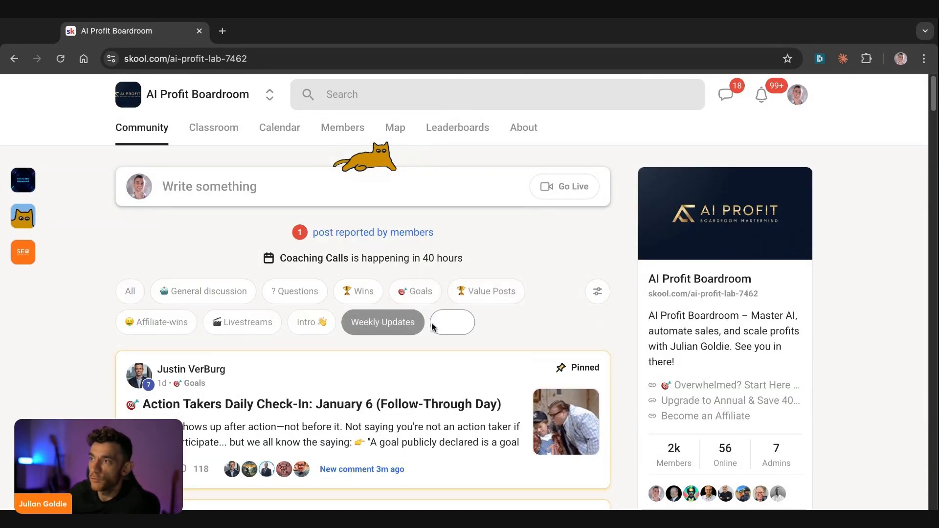
click(382, 322)
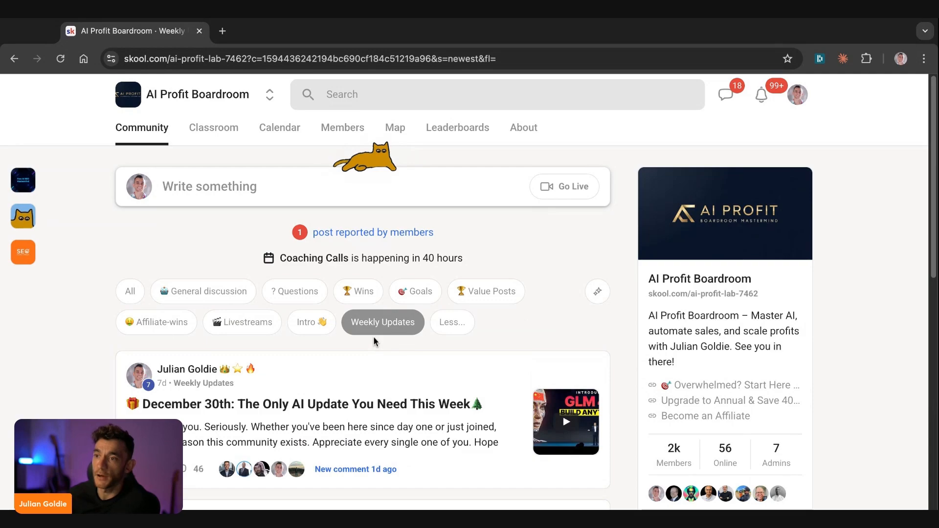
mouse_move(370, 271)
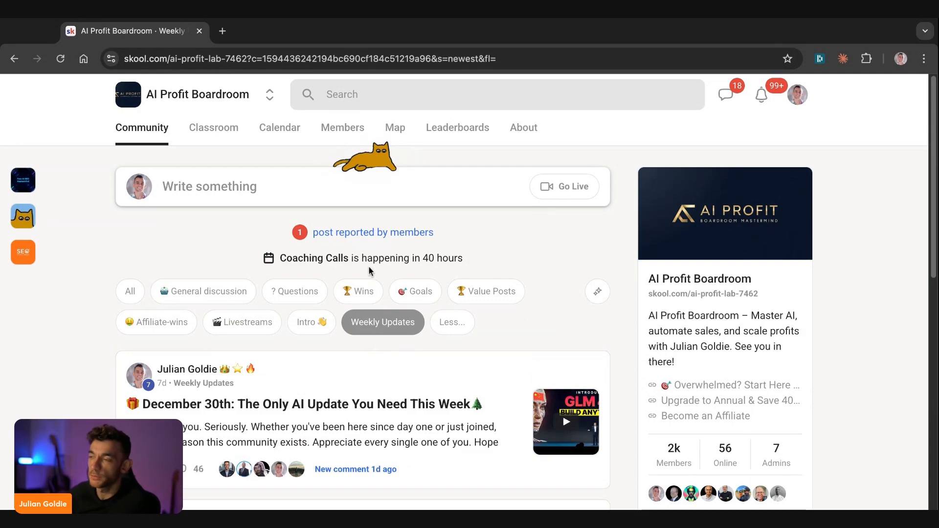
click(358, 291)
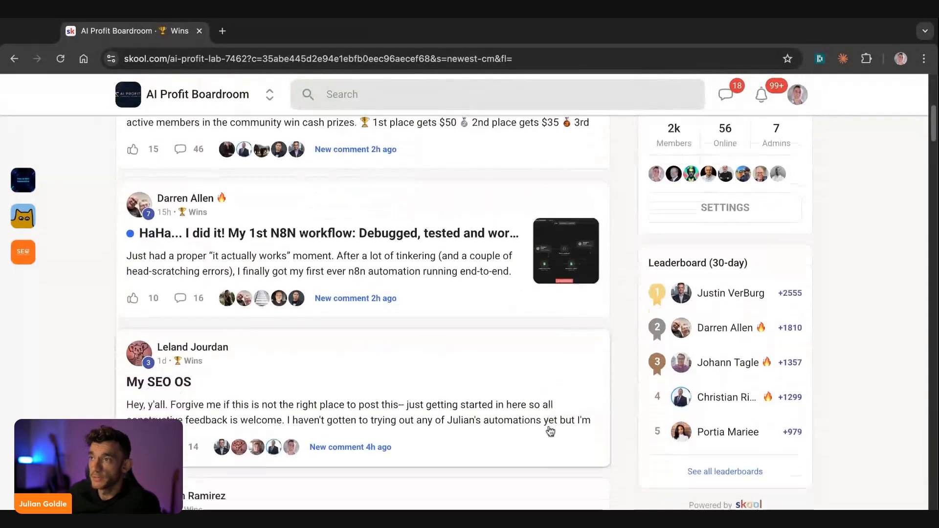
scroll(down, 3)
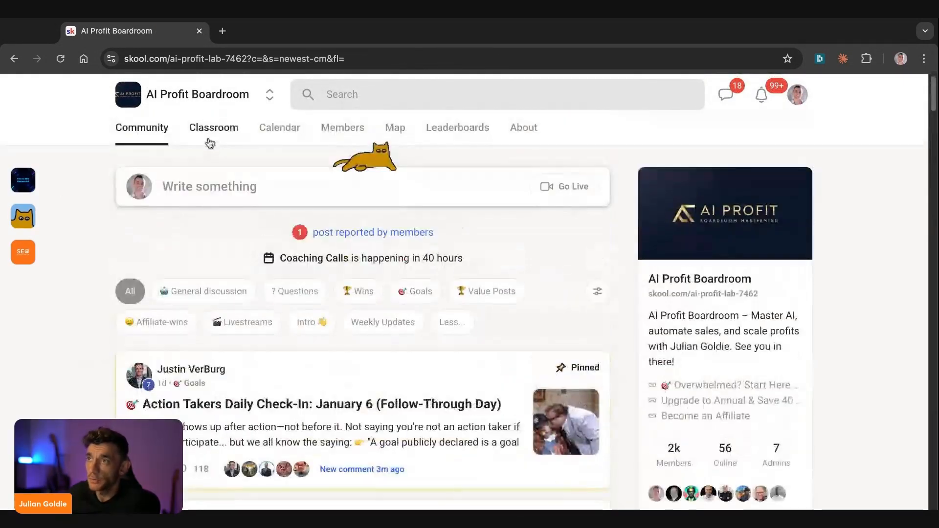
View the AI Avatar Voice + Publishing Process lesson in the AI Profit Boardroom classroom.
click(213, 128)
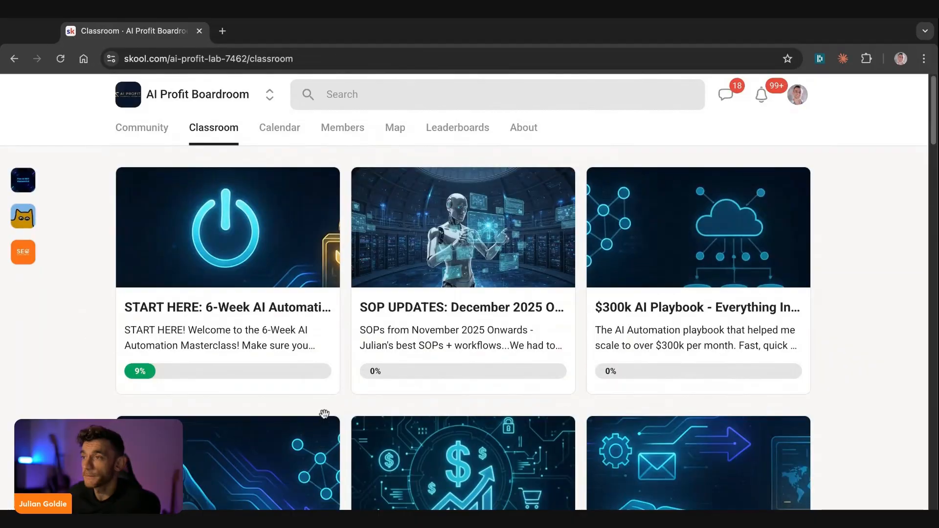
scroll(down, 3)
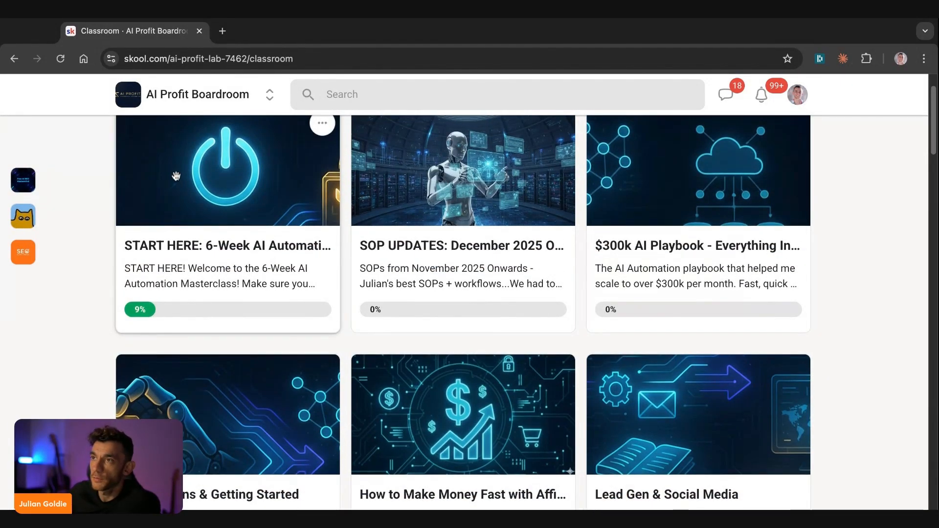
click(227, 170)
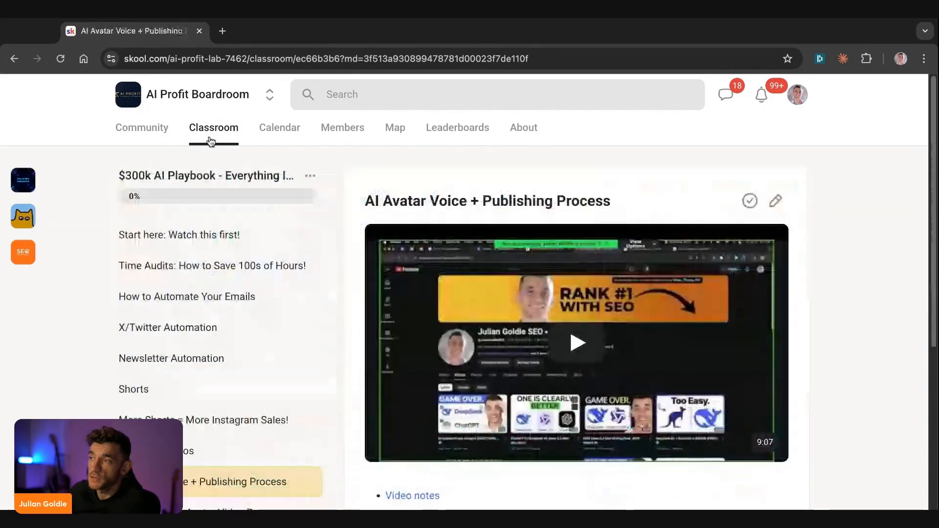
click(214, 128)
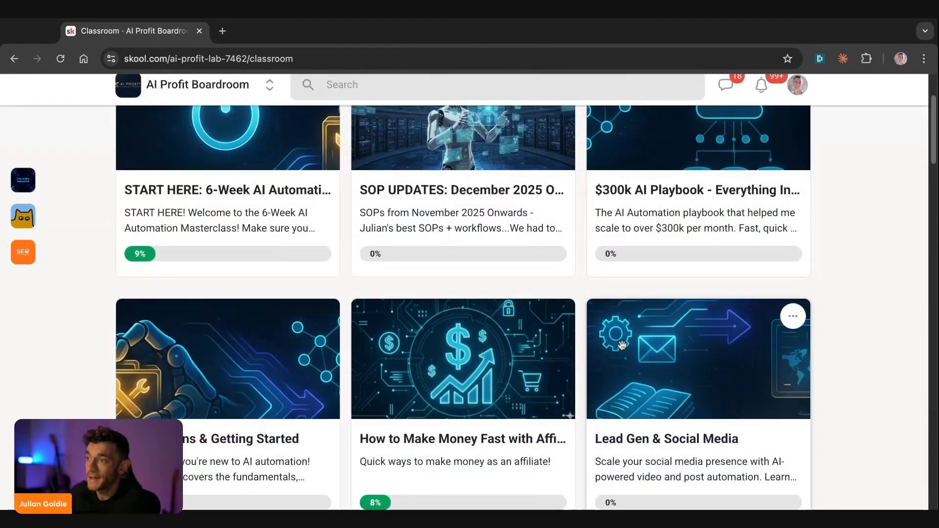
Scroll through the classroom's course cards and bring up the community's About page.
scroll(down, 3)
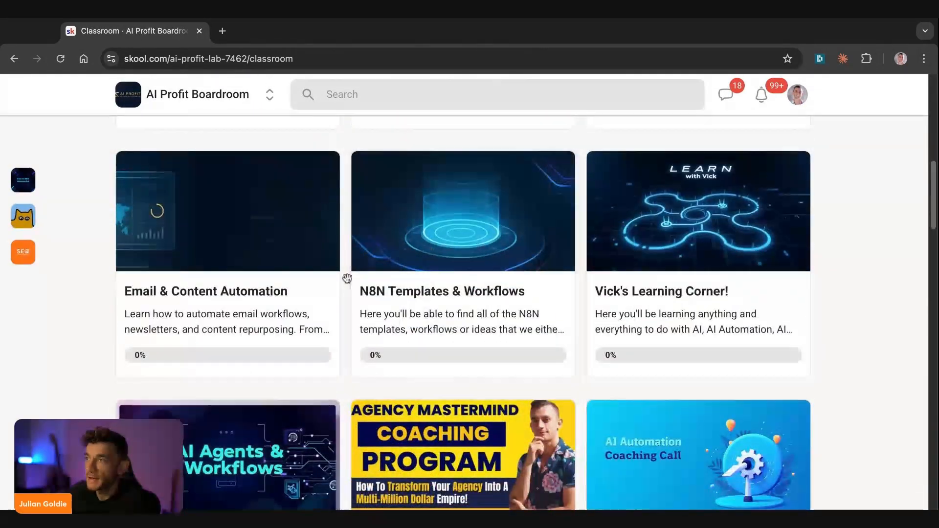
scroll(down, 3)
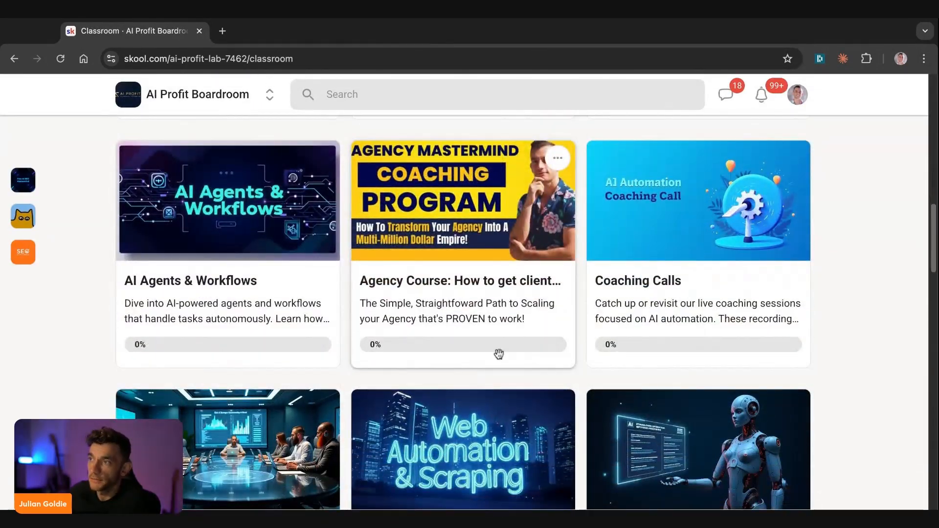
scroll(down, 3)
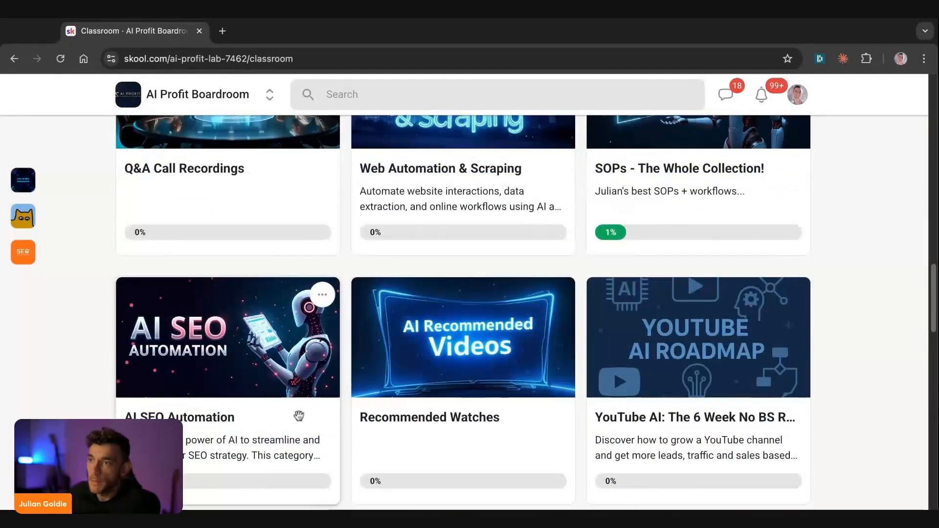
mouse_move(604, 372)
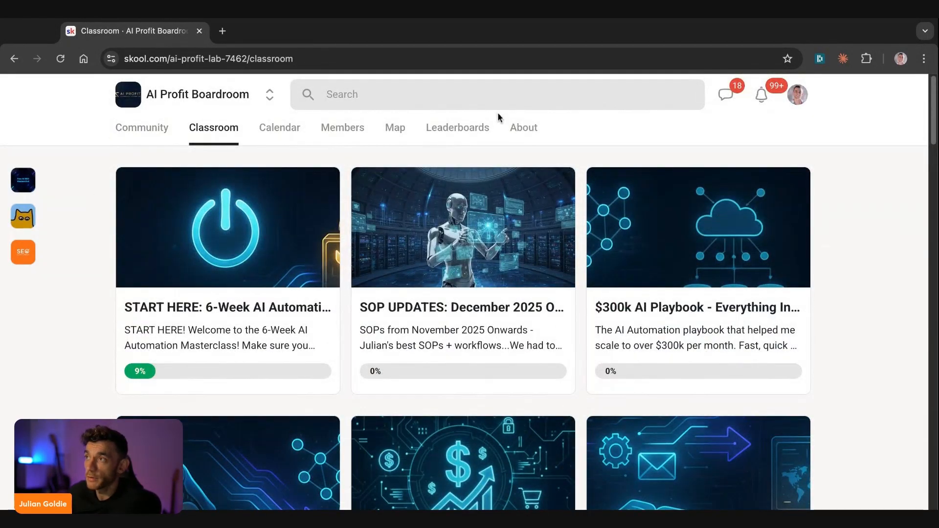
click(523, 127)
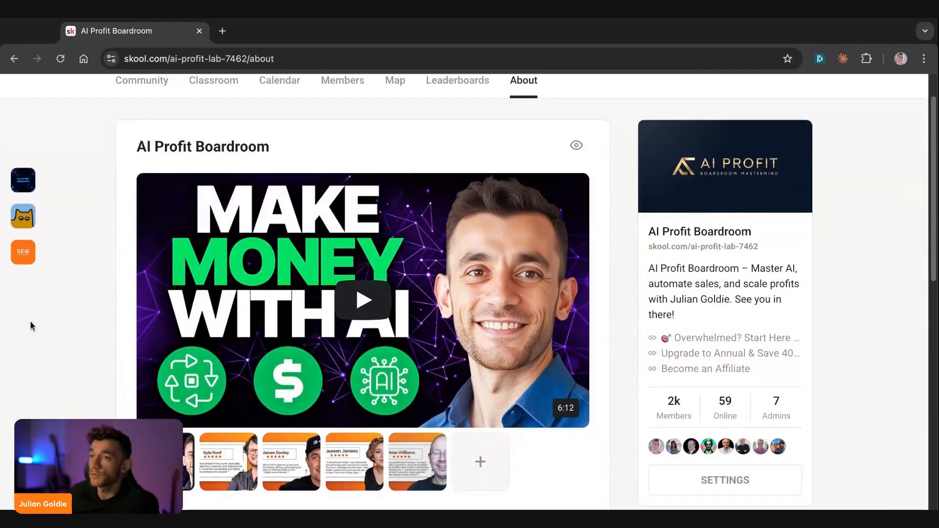